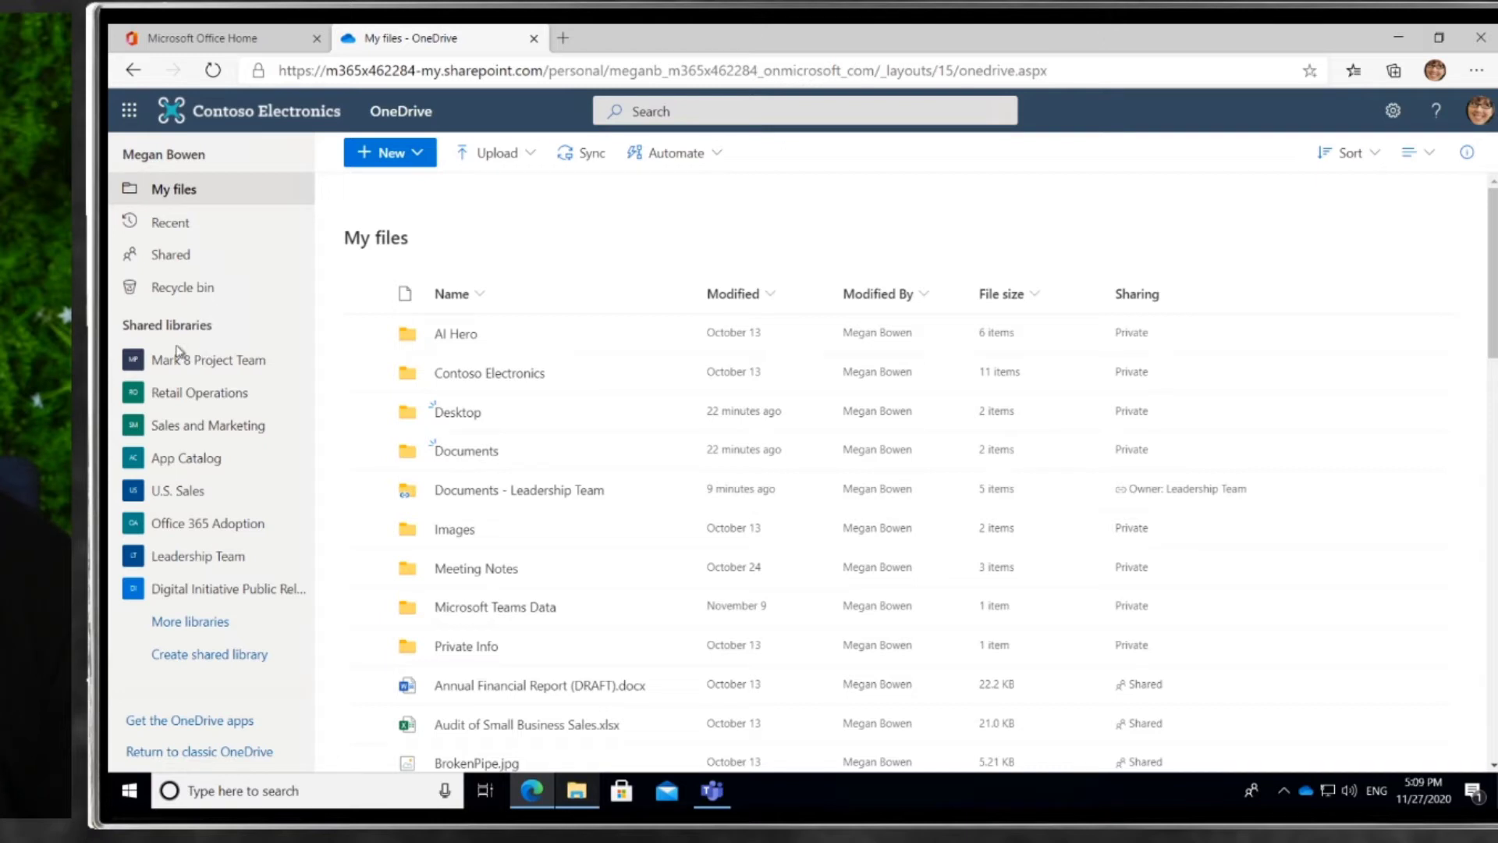
mouse_move(173, 372)
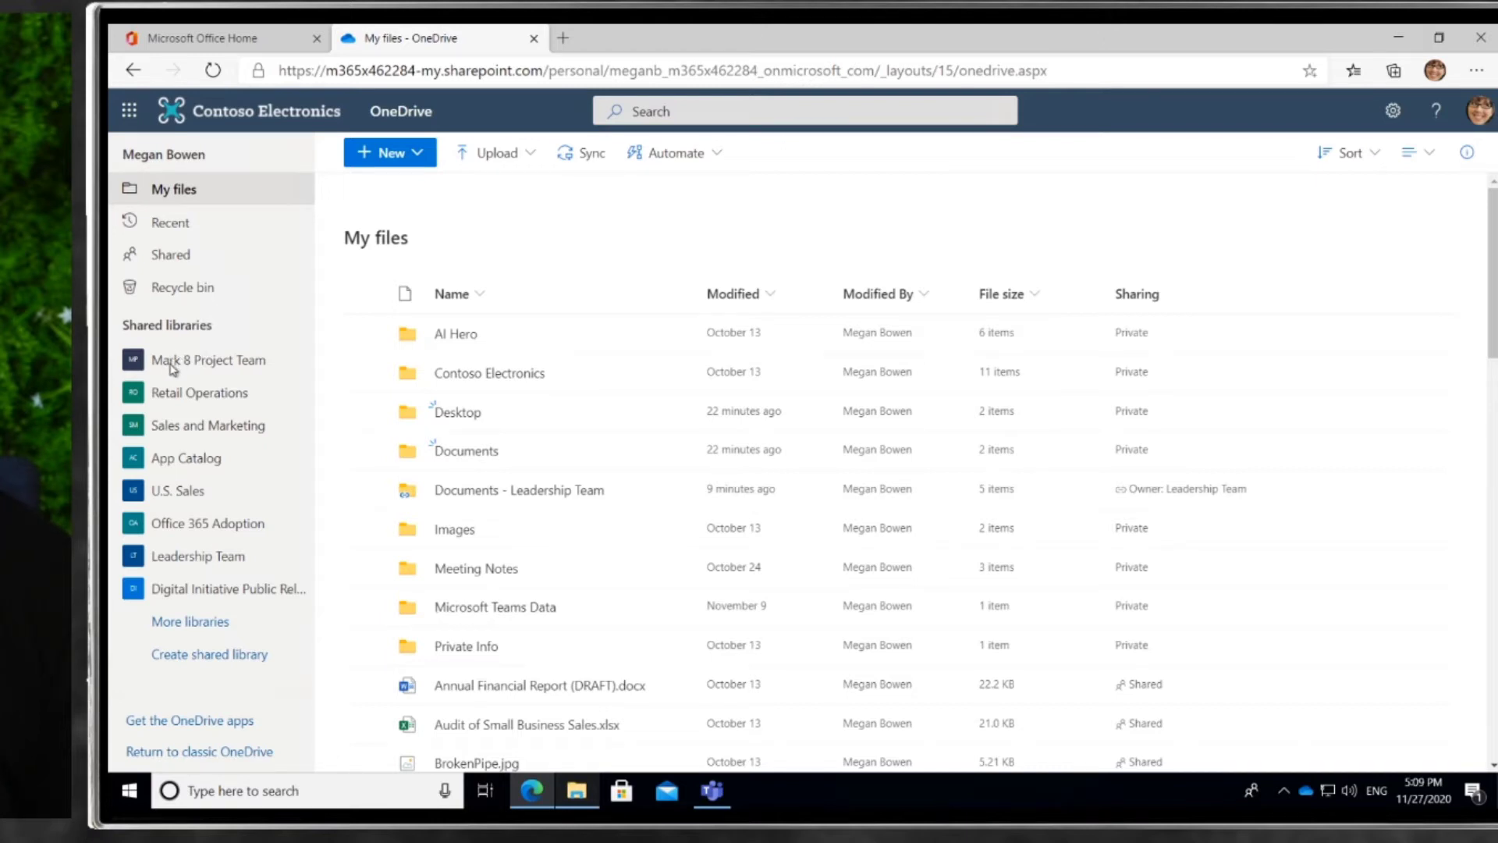
- Open the Mark 8 Project Team shared library from Shared libraries
click(208, 361)
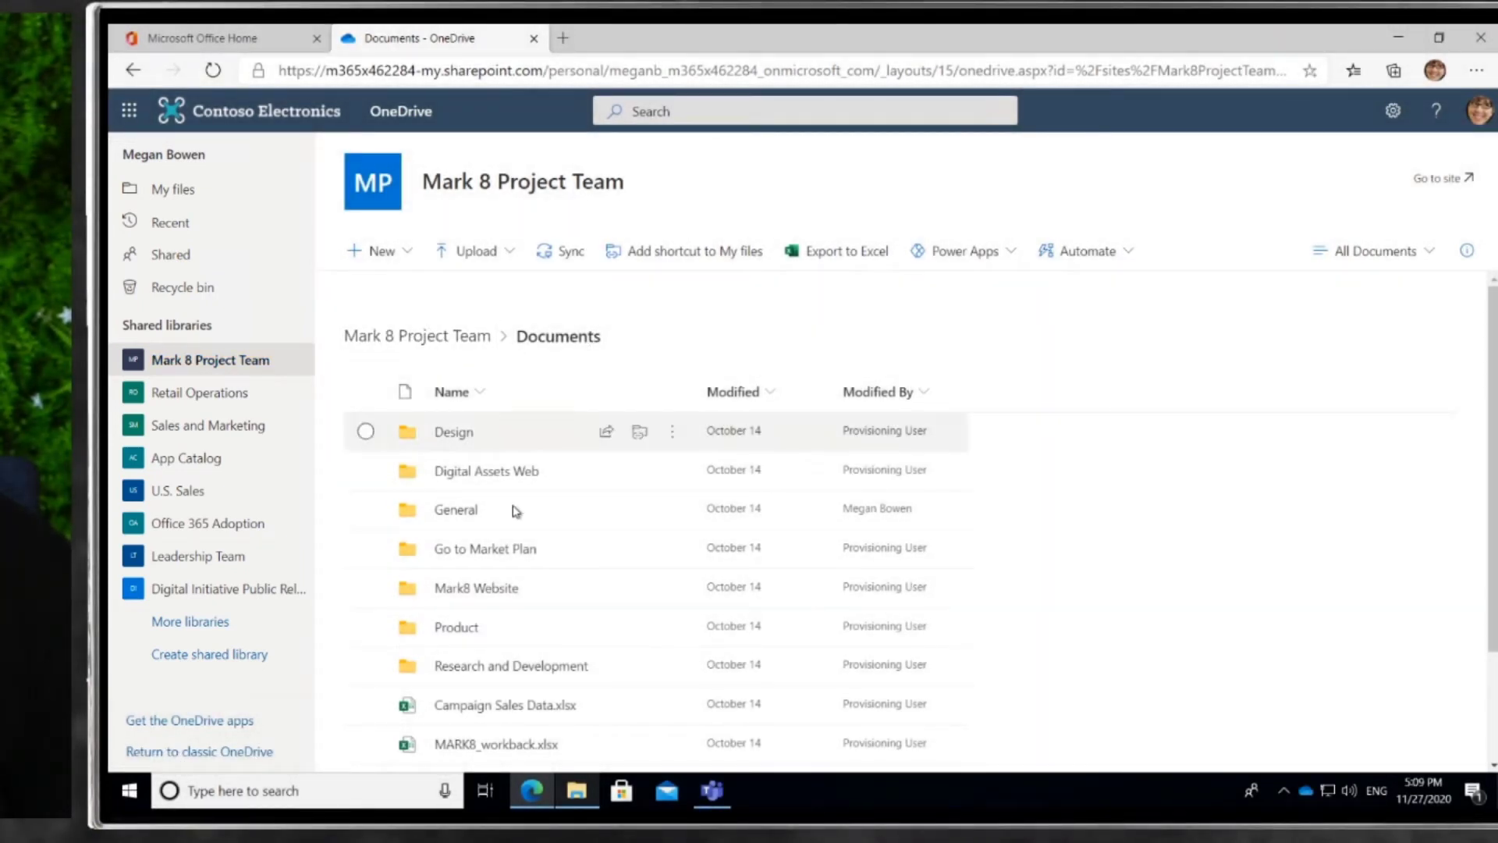
mouse_move(484, 548)
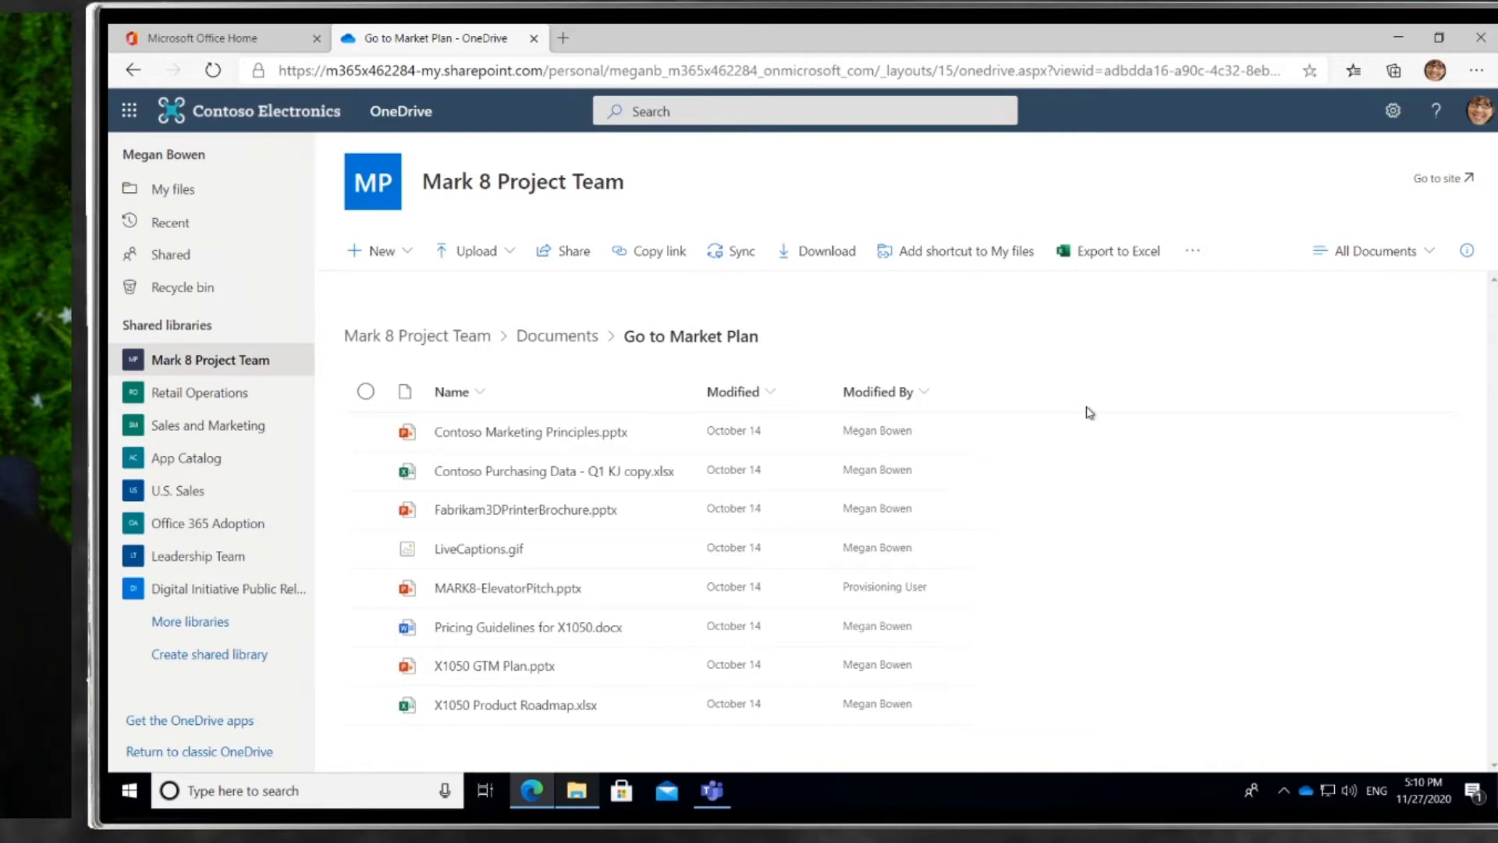
mouse_move(955, 250)
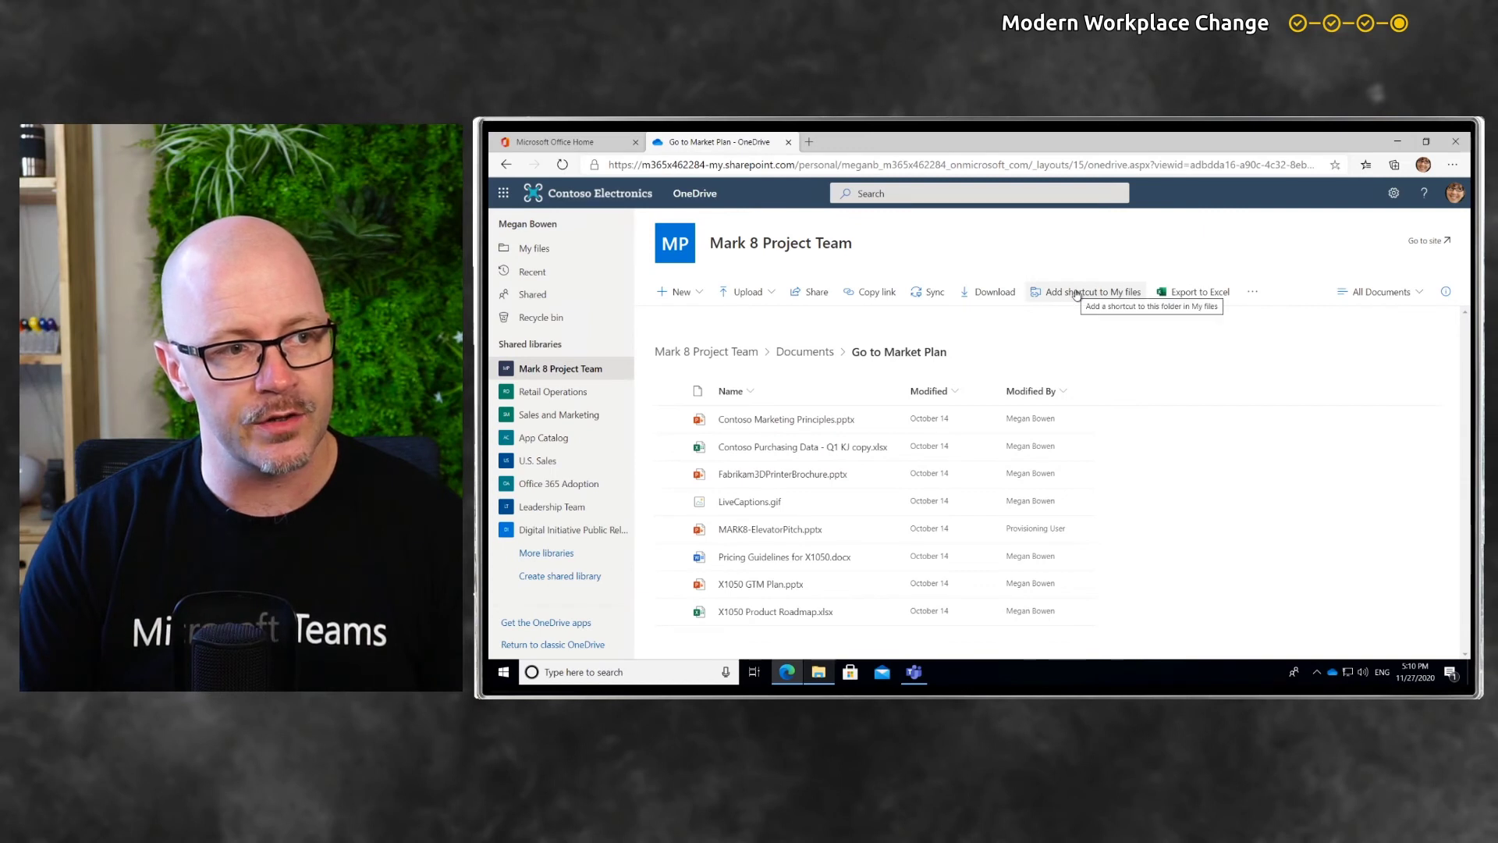
- Add a shortcut to the Go to Market Plan folder into My files
click(1087, 292)
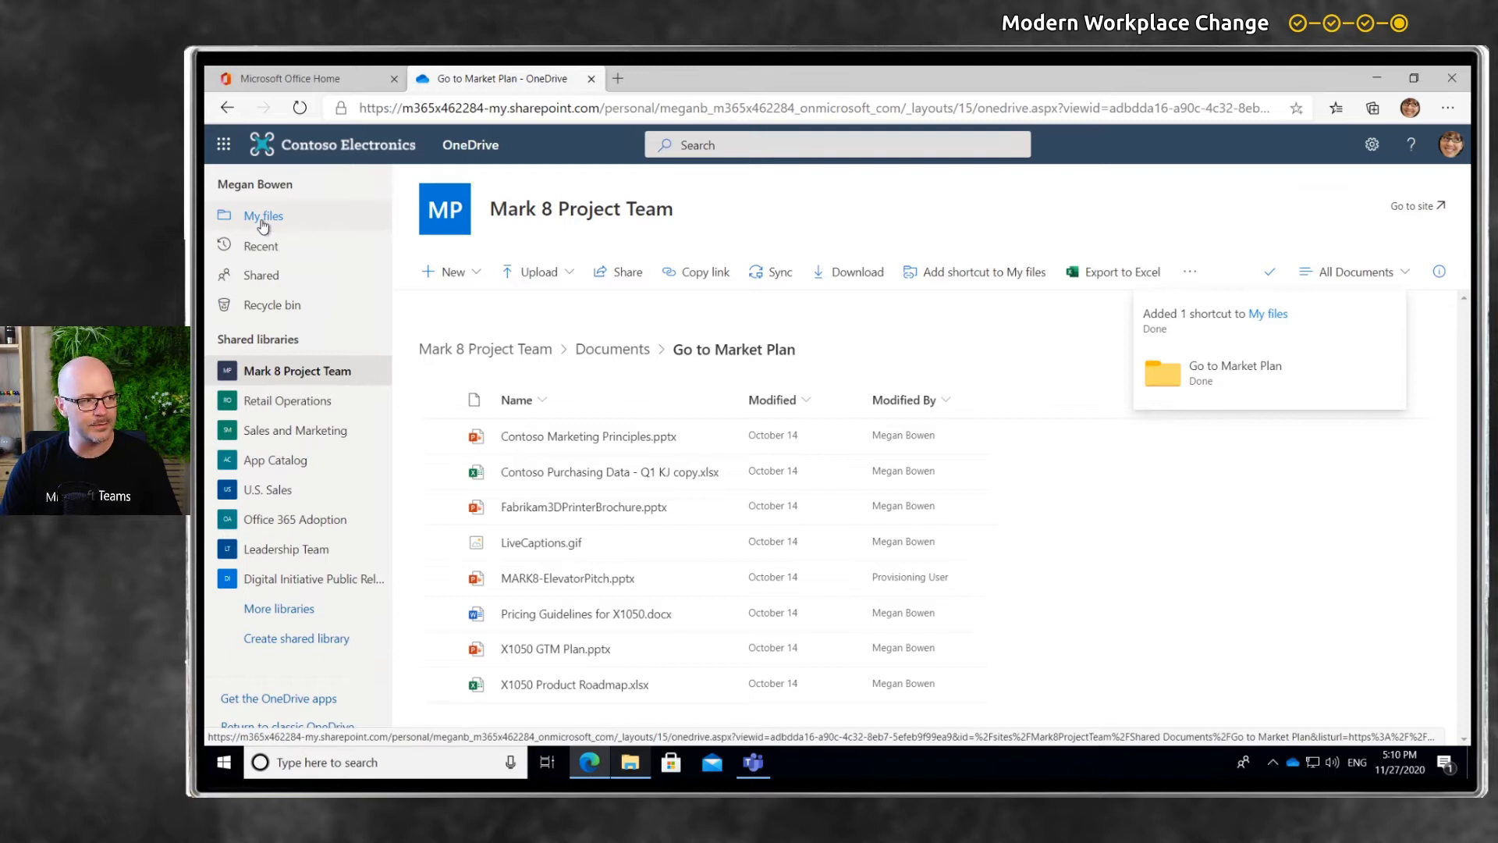
click(262, 216)
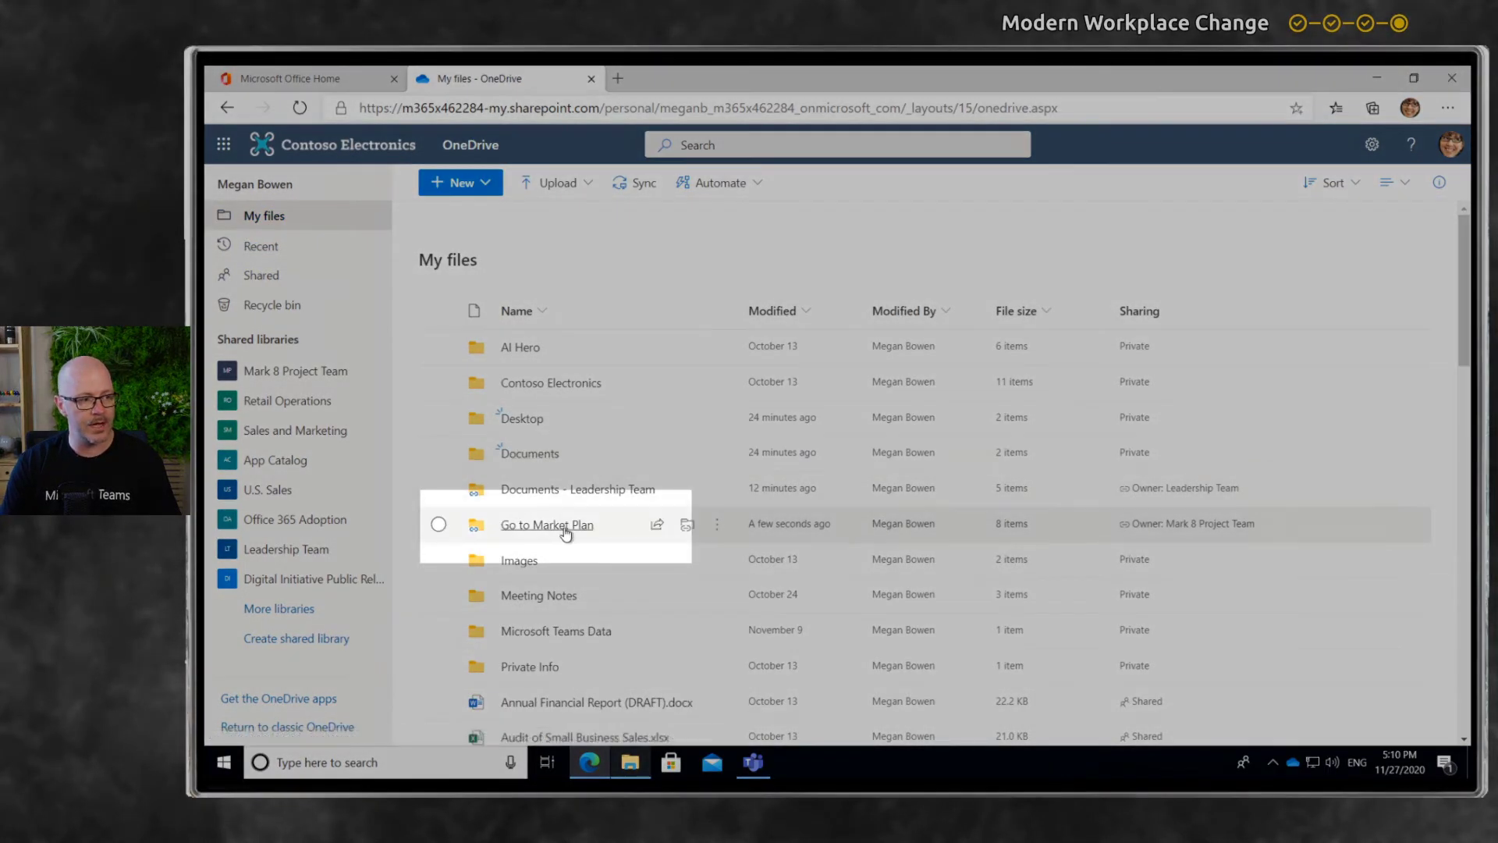
mouse_move(547, 524)
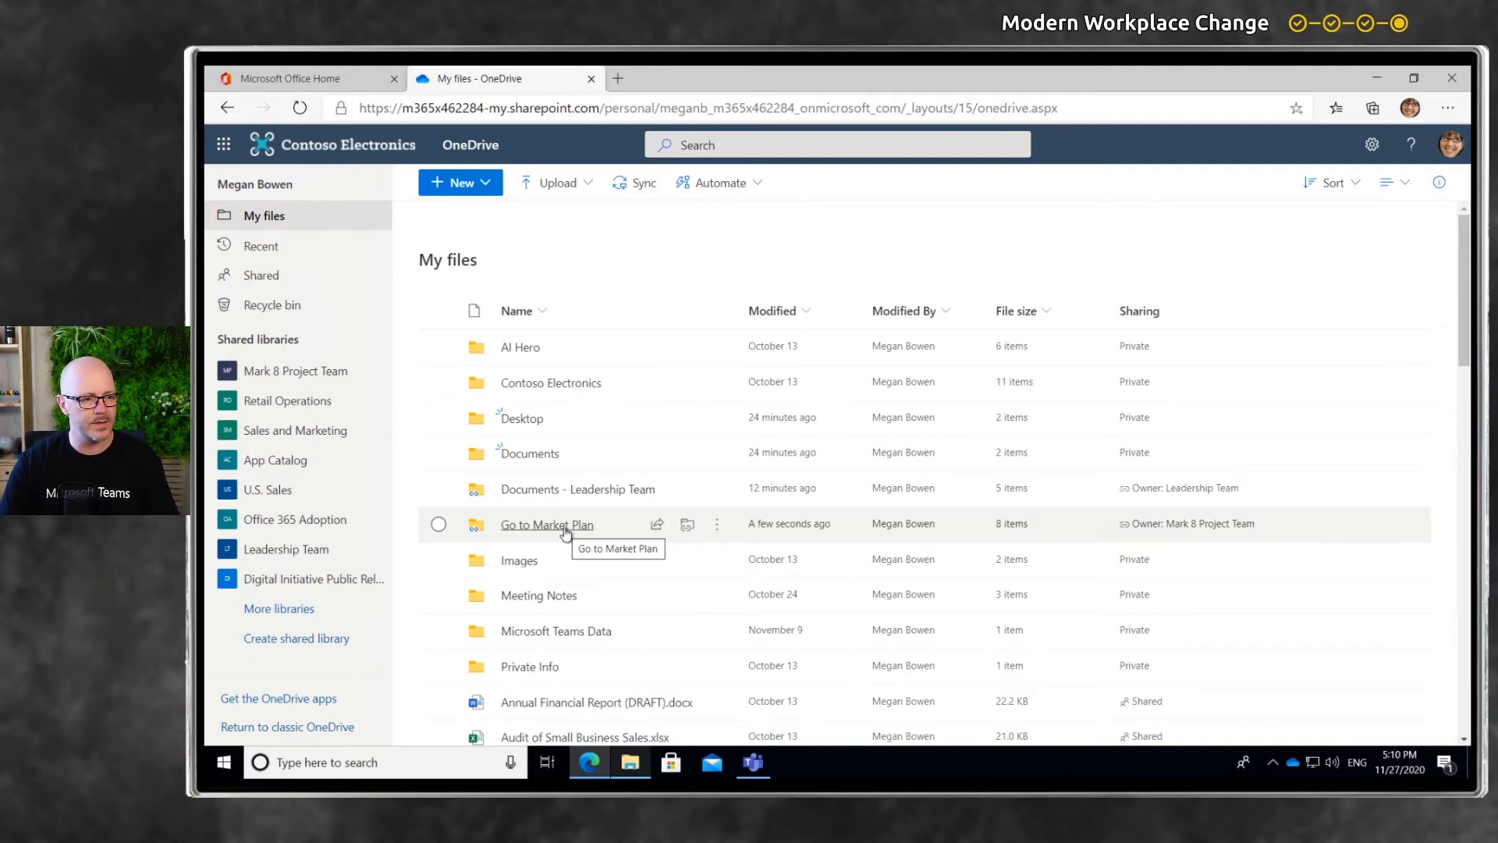
mouse_move(546, 526)
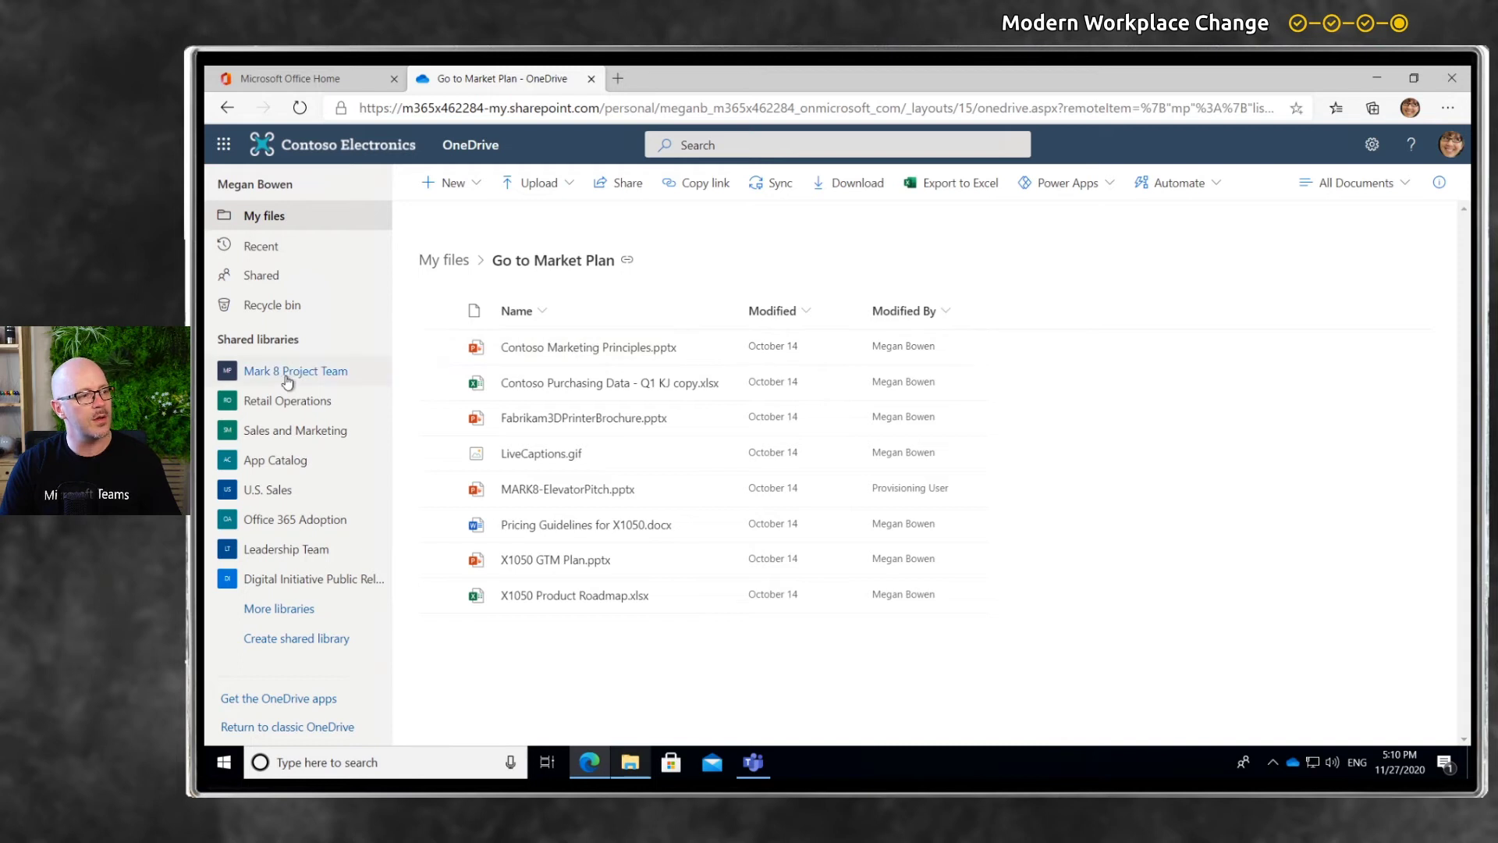
click(295, 371)
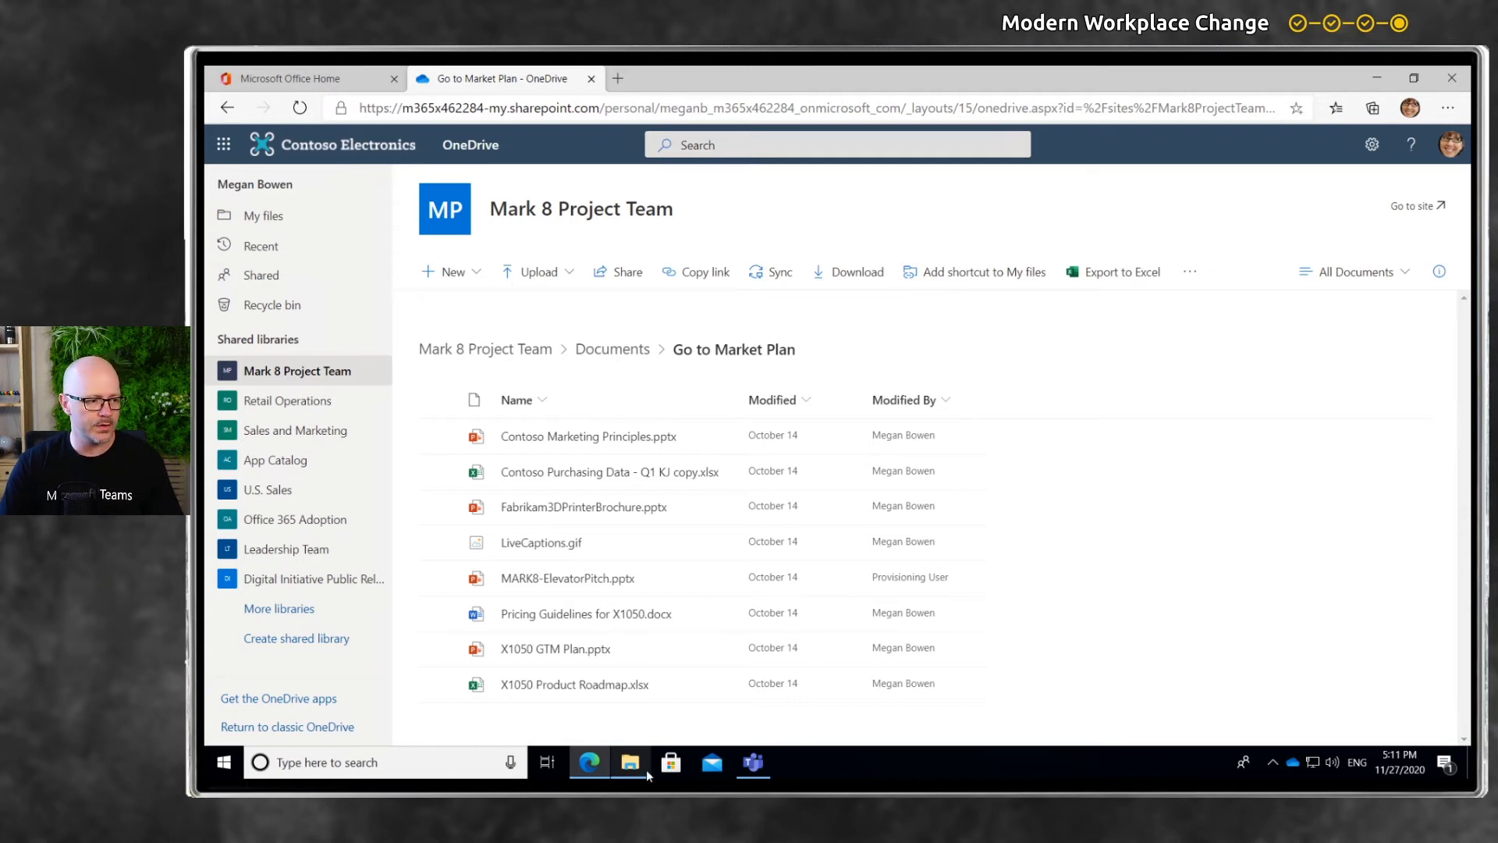
- Show the synced OneDrive - Contoso folder as large icons and select Go to Market Plan
click(629, 761)
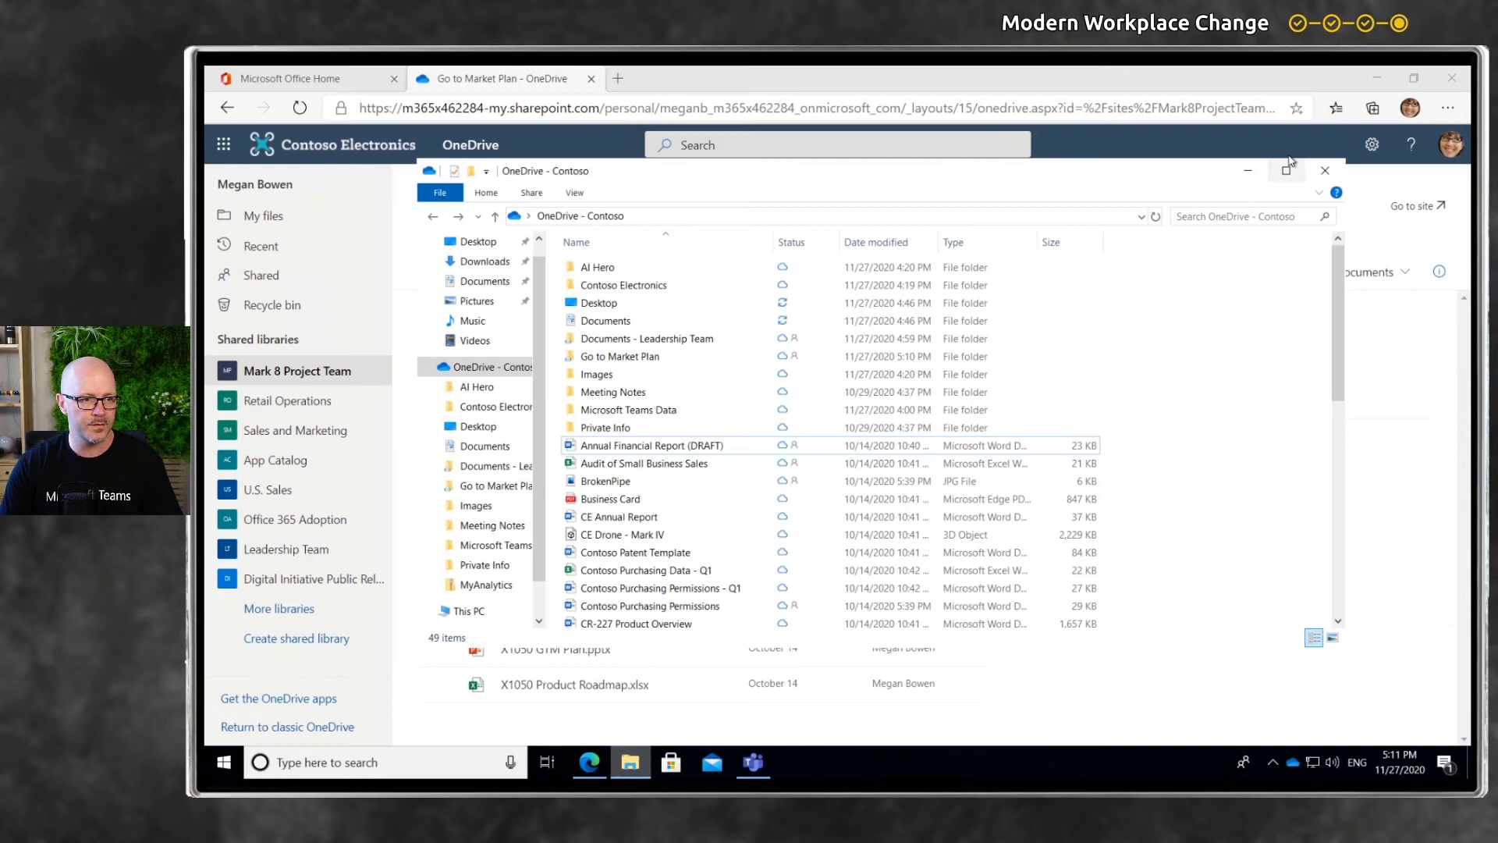
click(1288, 170)
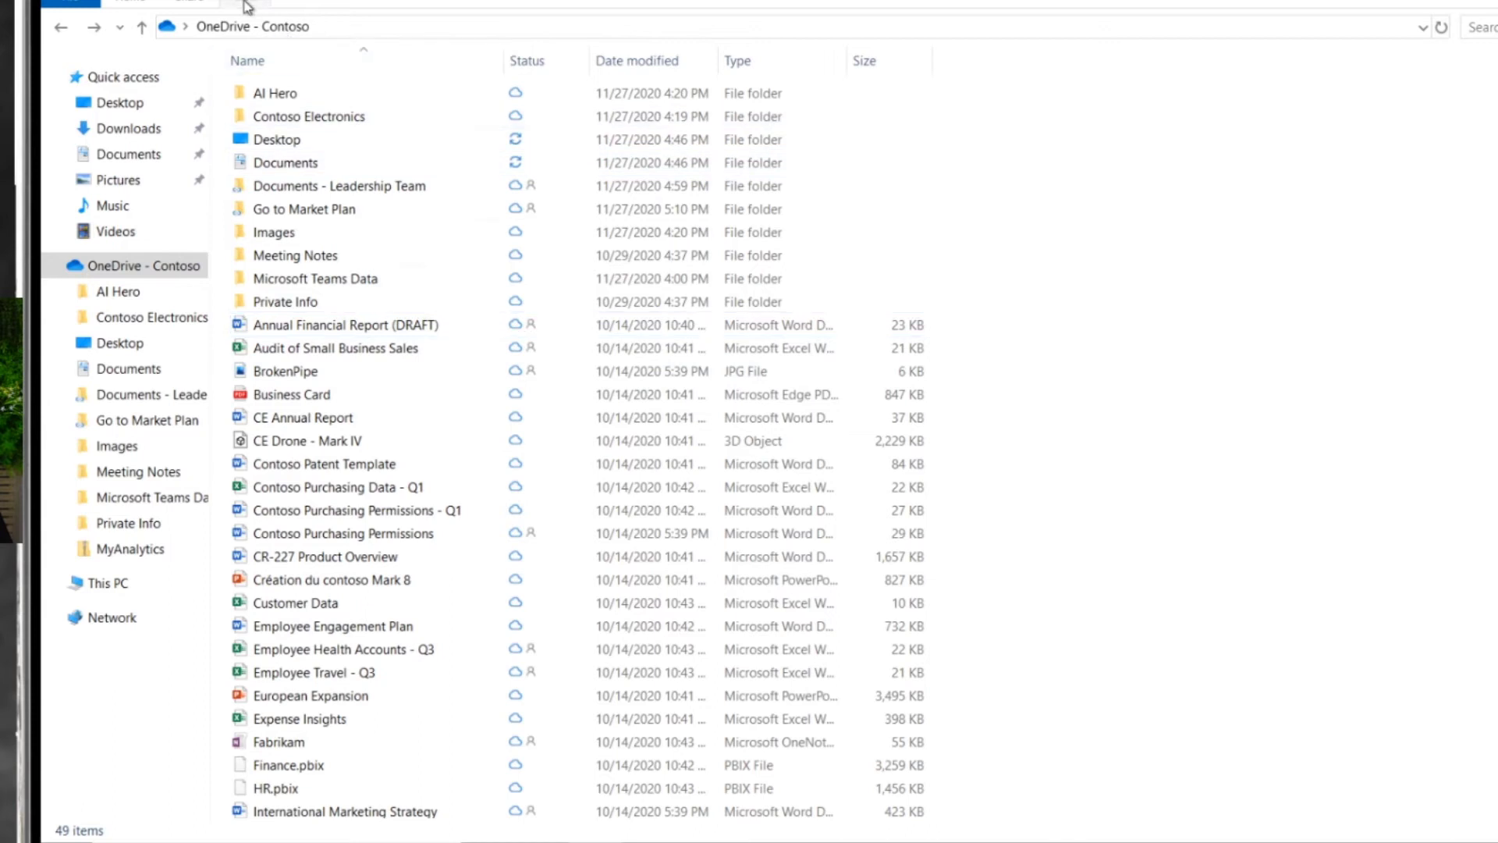
click(373, 25)
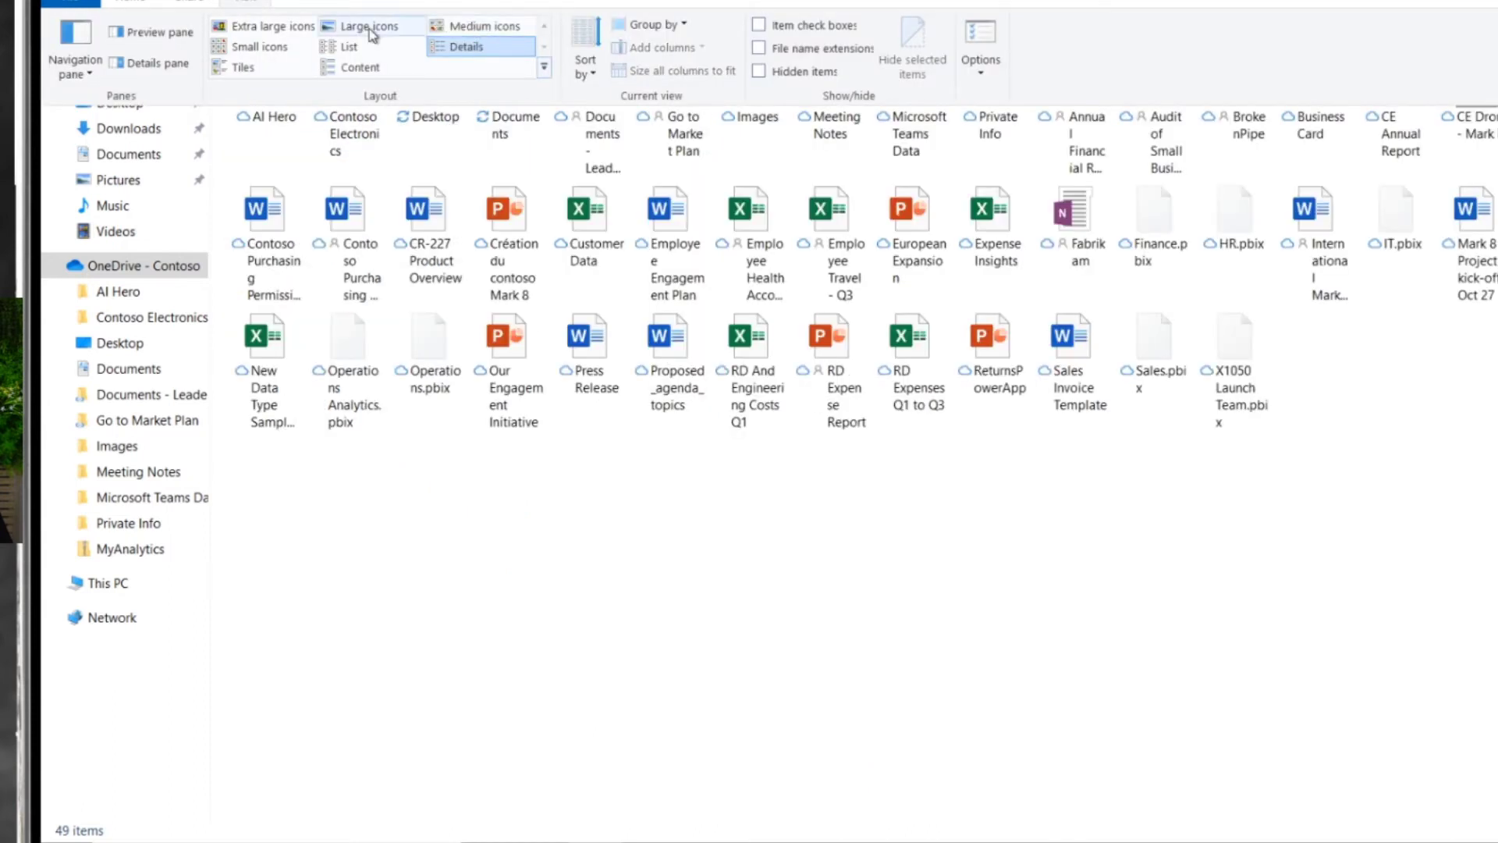
click(371, 25)
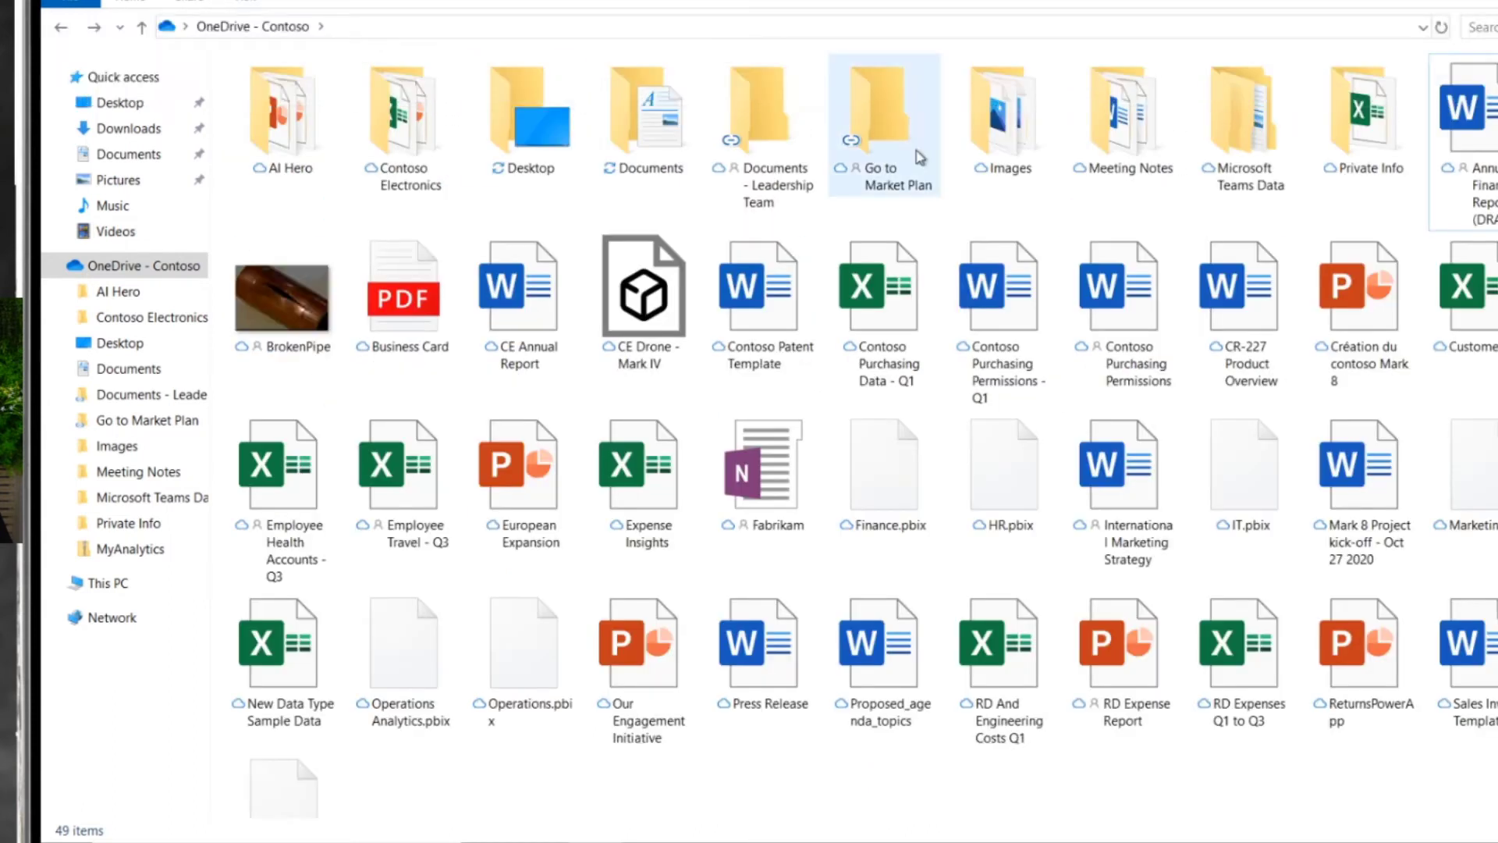
click(884, 114)
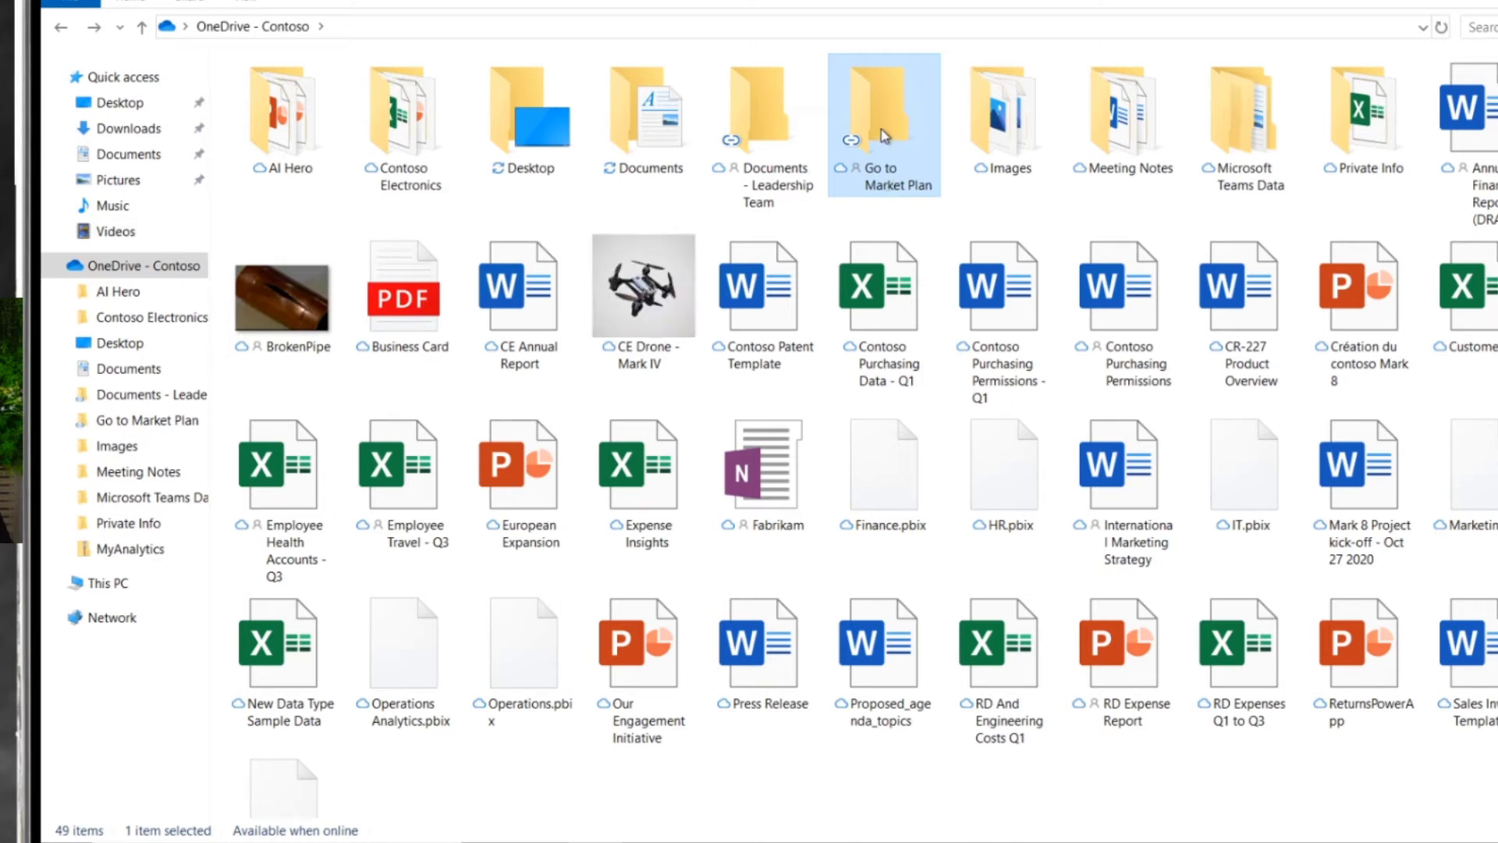
- Open Go to Market Plan and open Pricing Guidelines for X1050 in Word to make it available locally
double_click(883, 112)
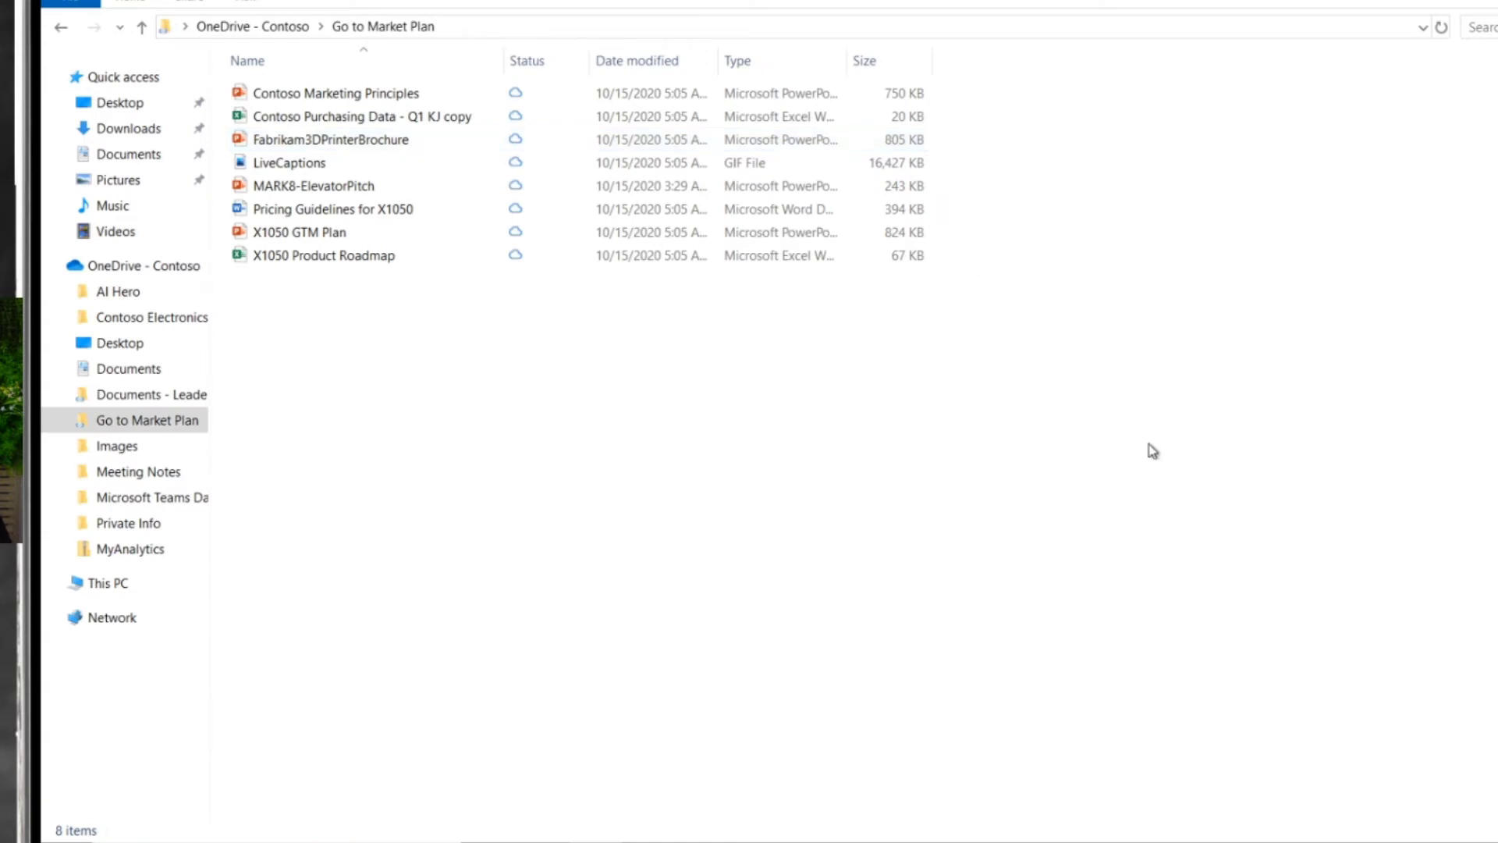
click(332, 208)
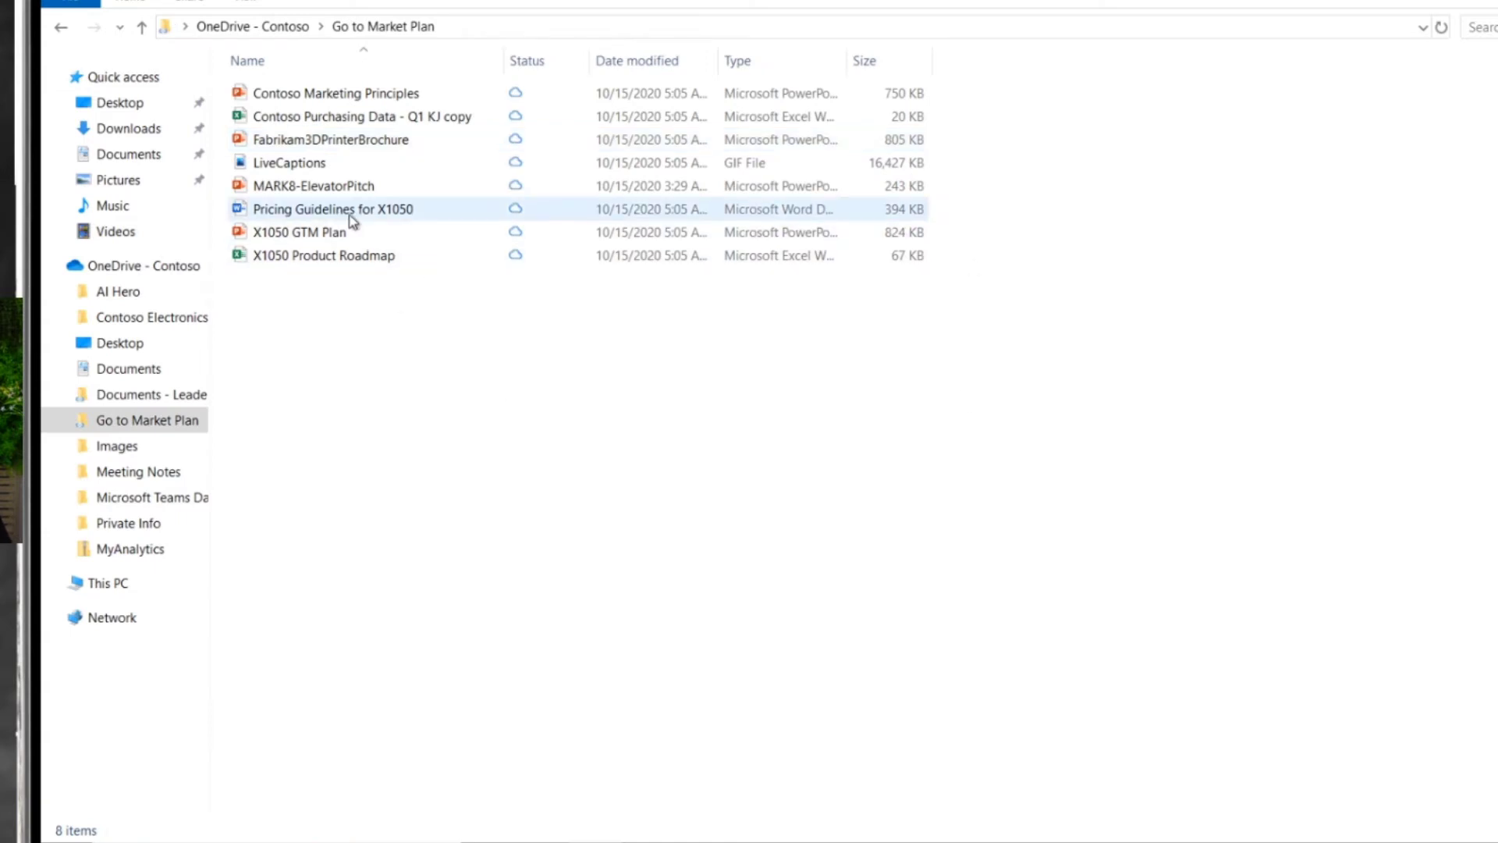
double_click(332, 208)
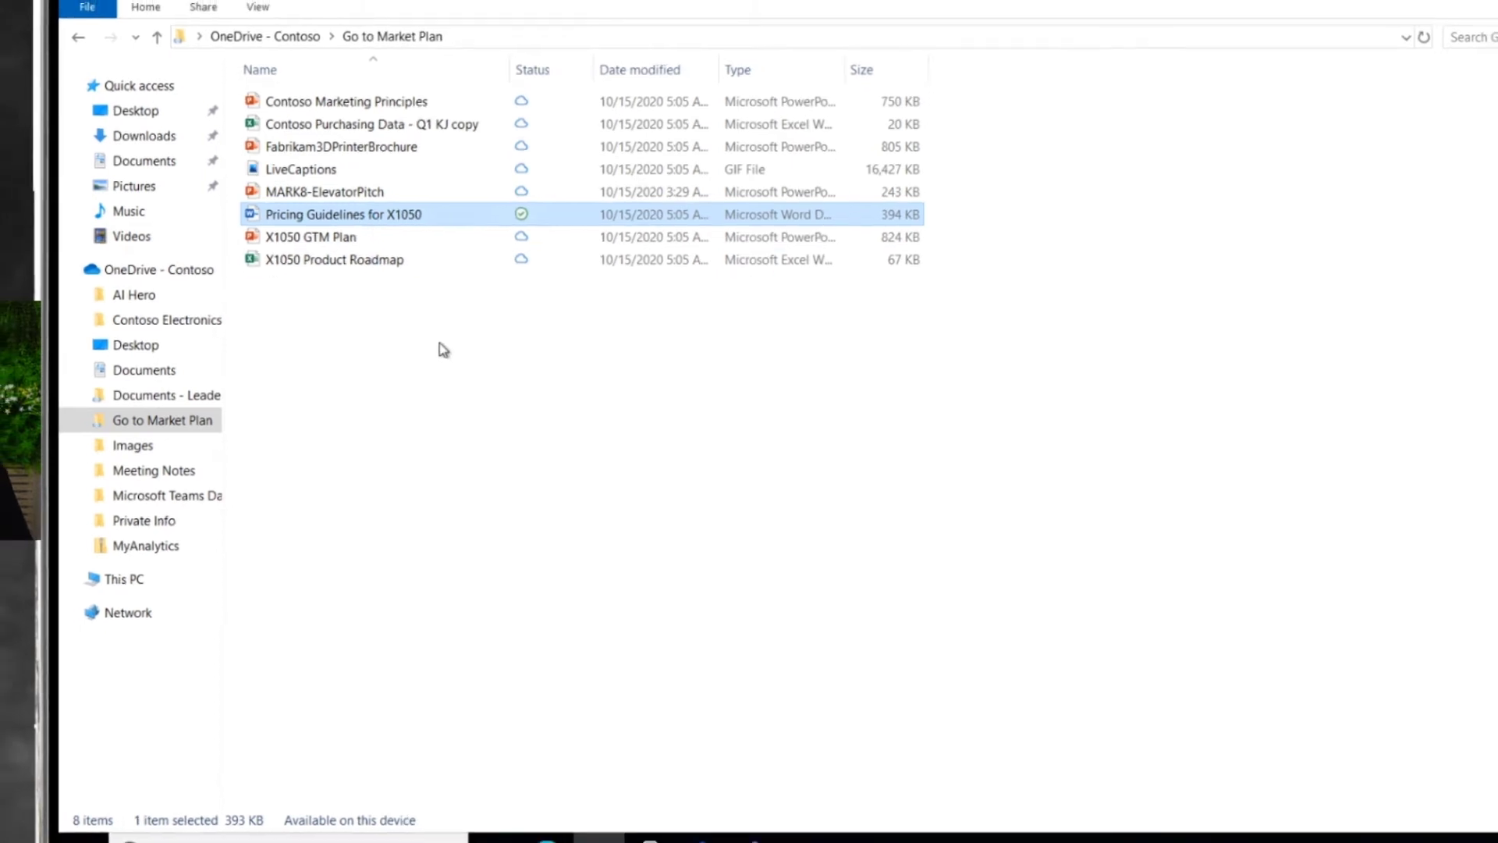
double_click(343, 214)
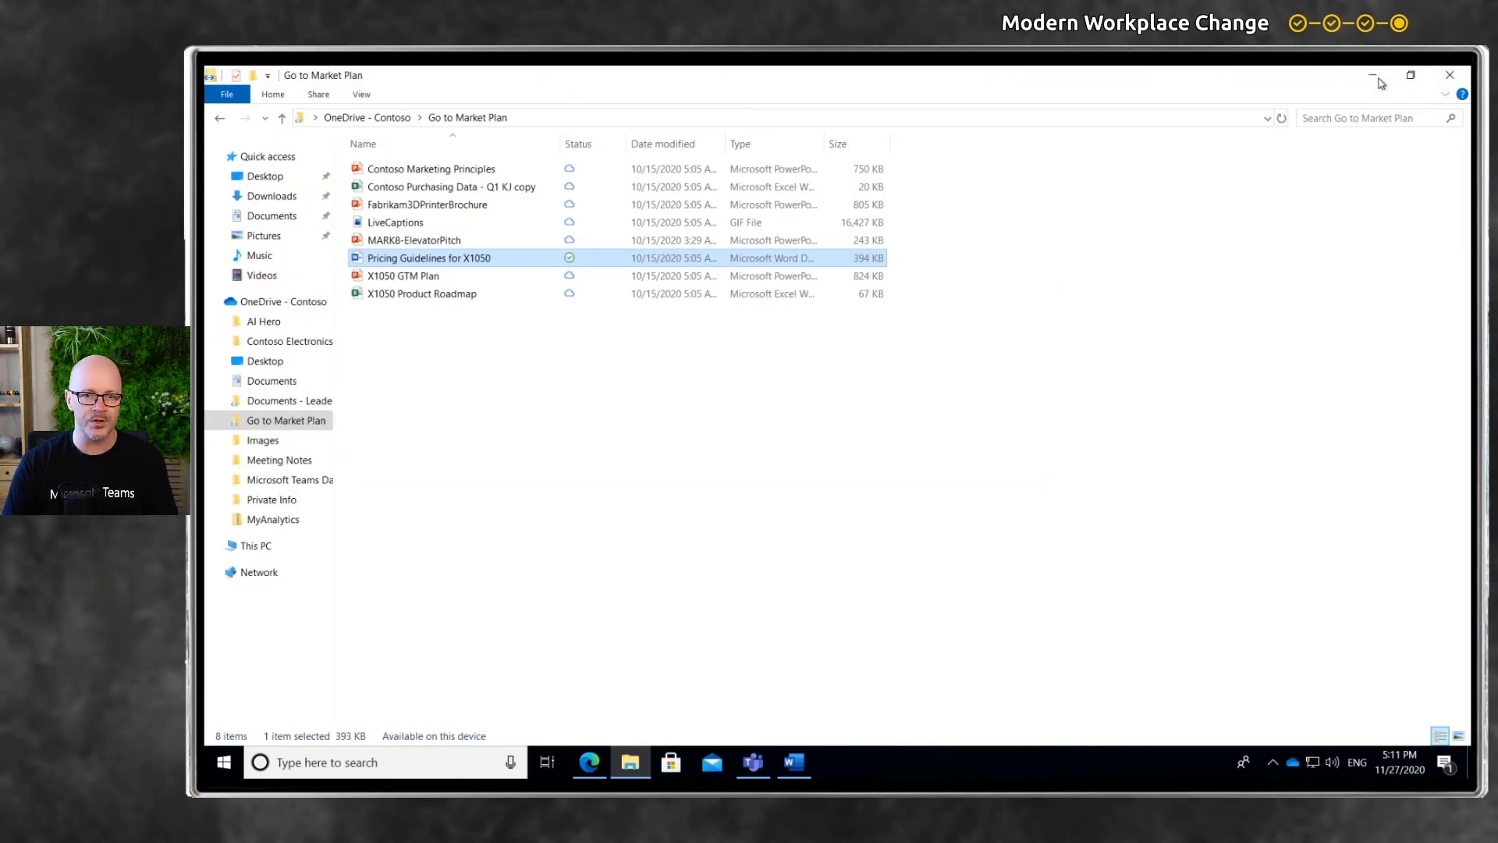
mouse_move(1004, 263)
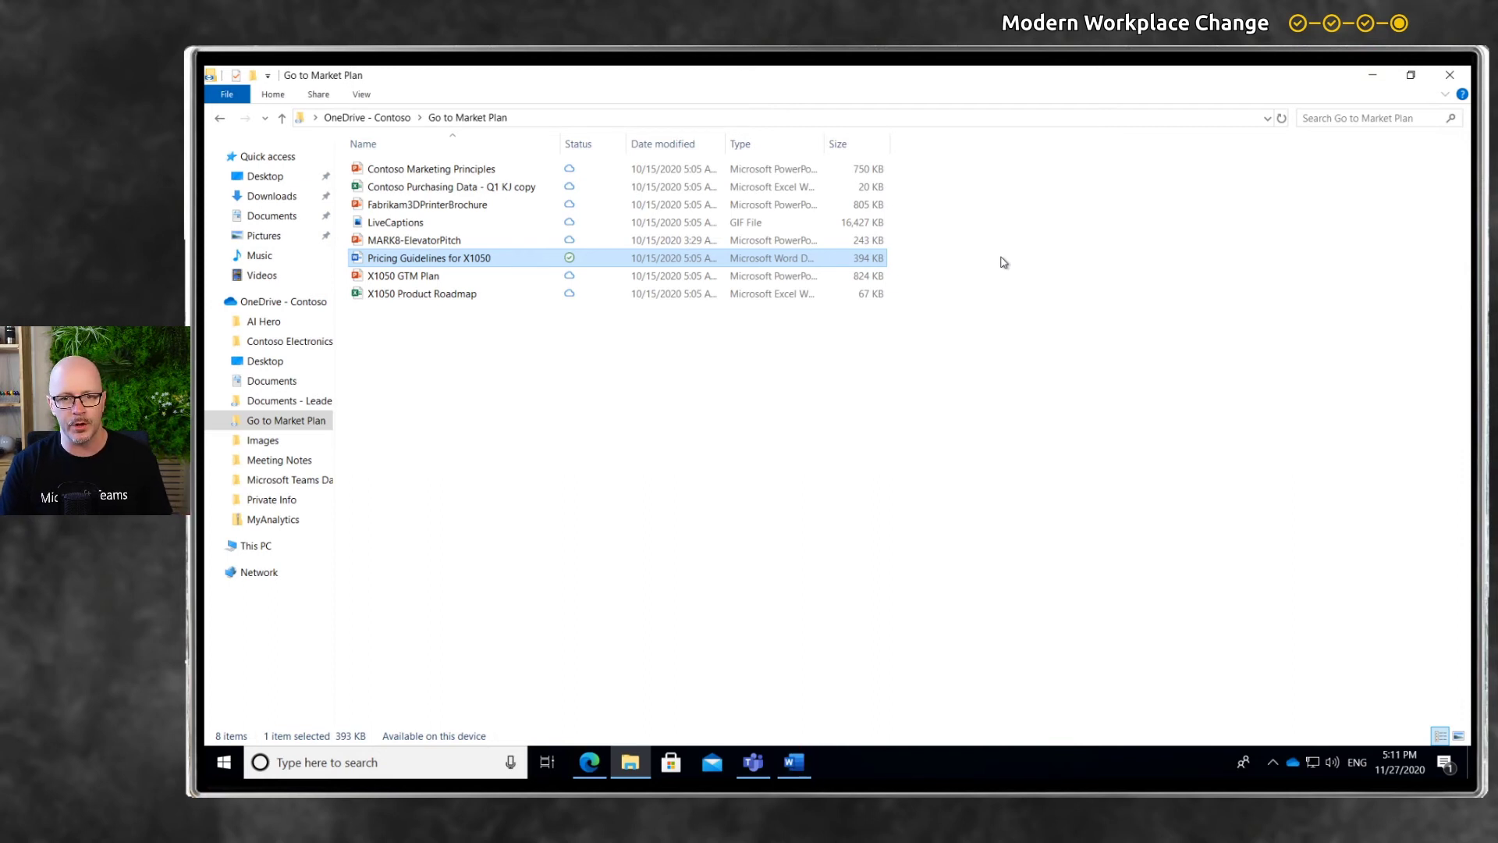
click(794, 763)
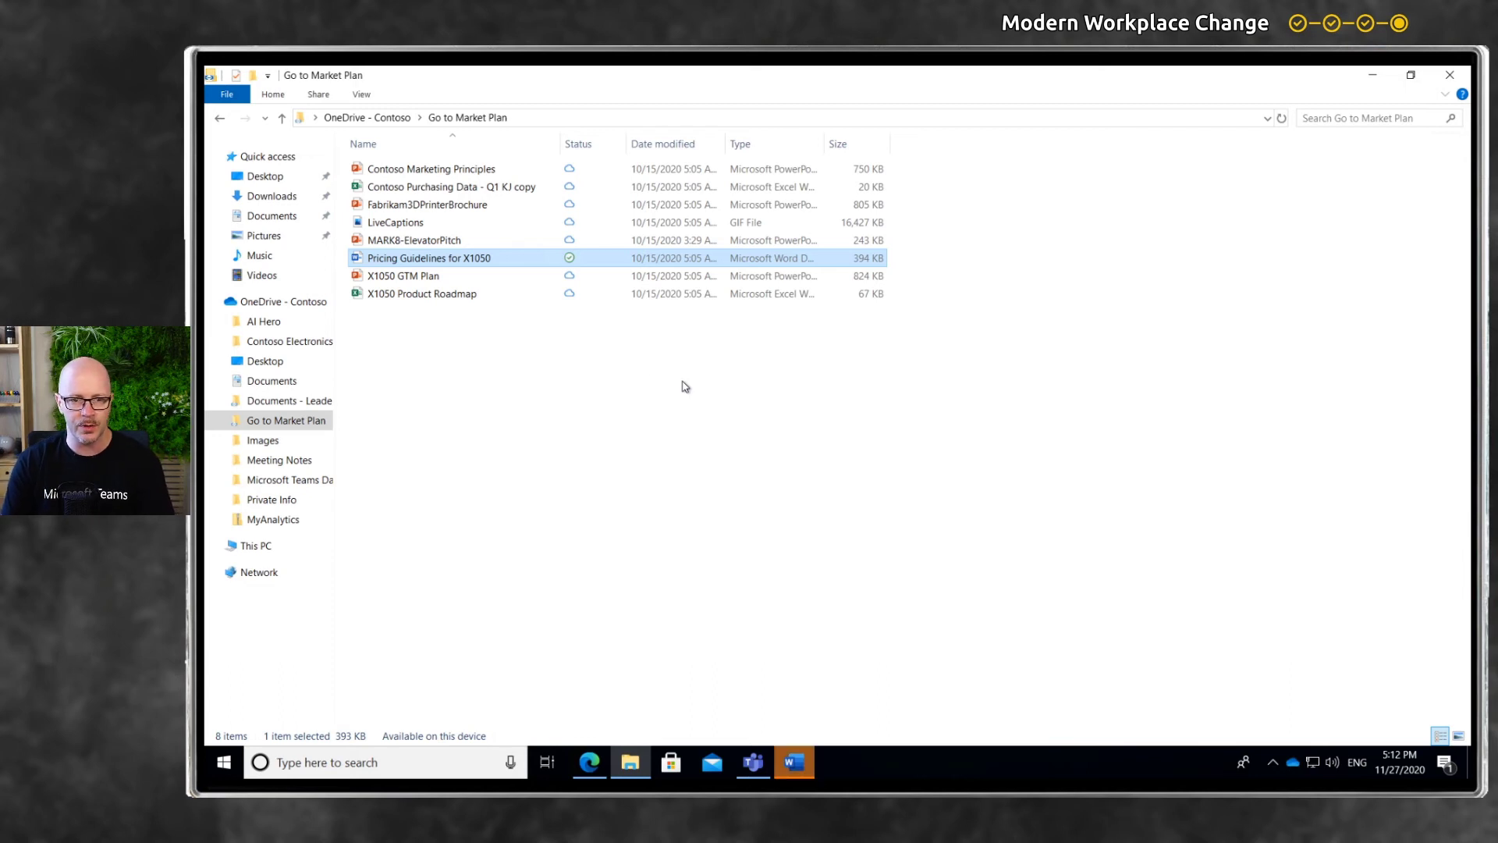
mouse_move(341, 386)
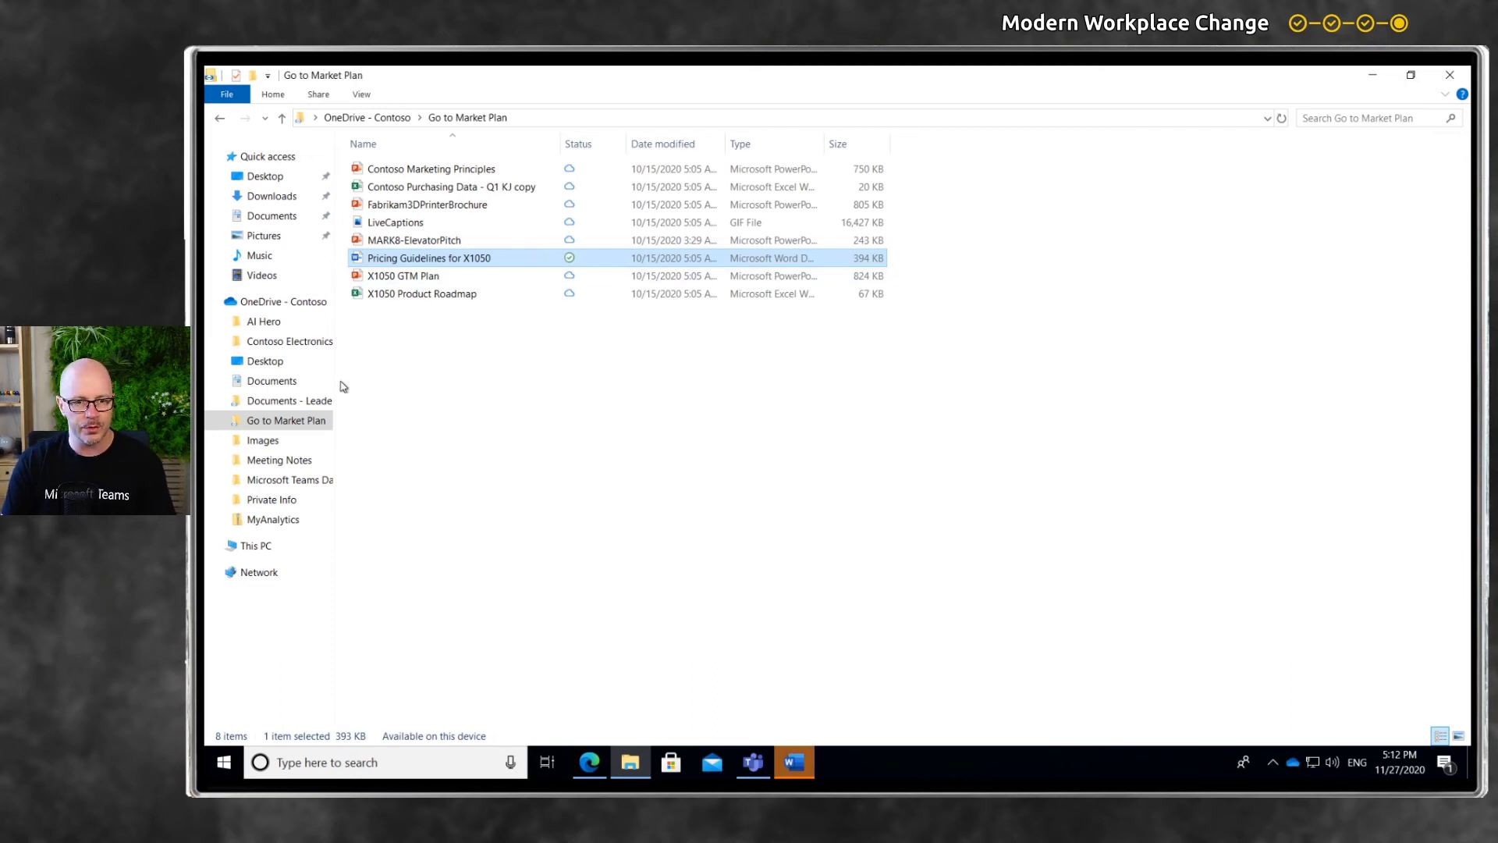
- Go to Pictures and select the first meeting photo for copying into Go to Market Plan
click(272, 381)
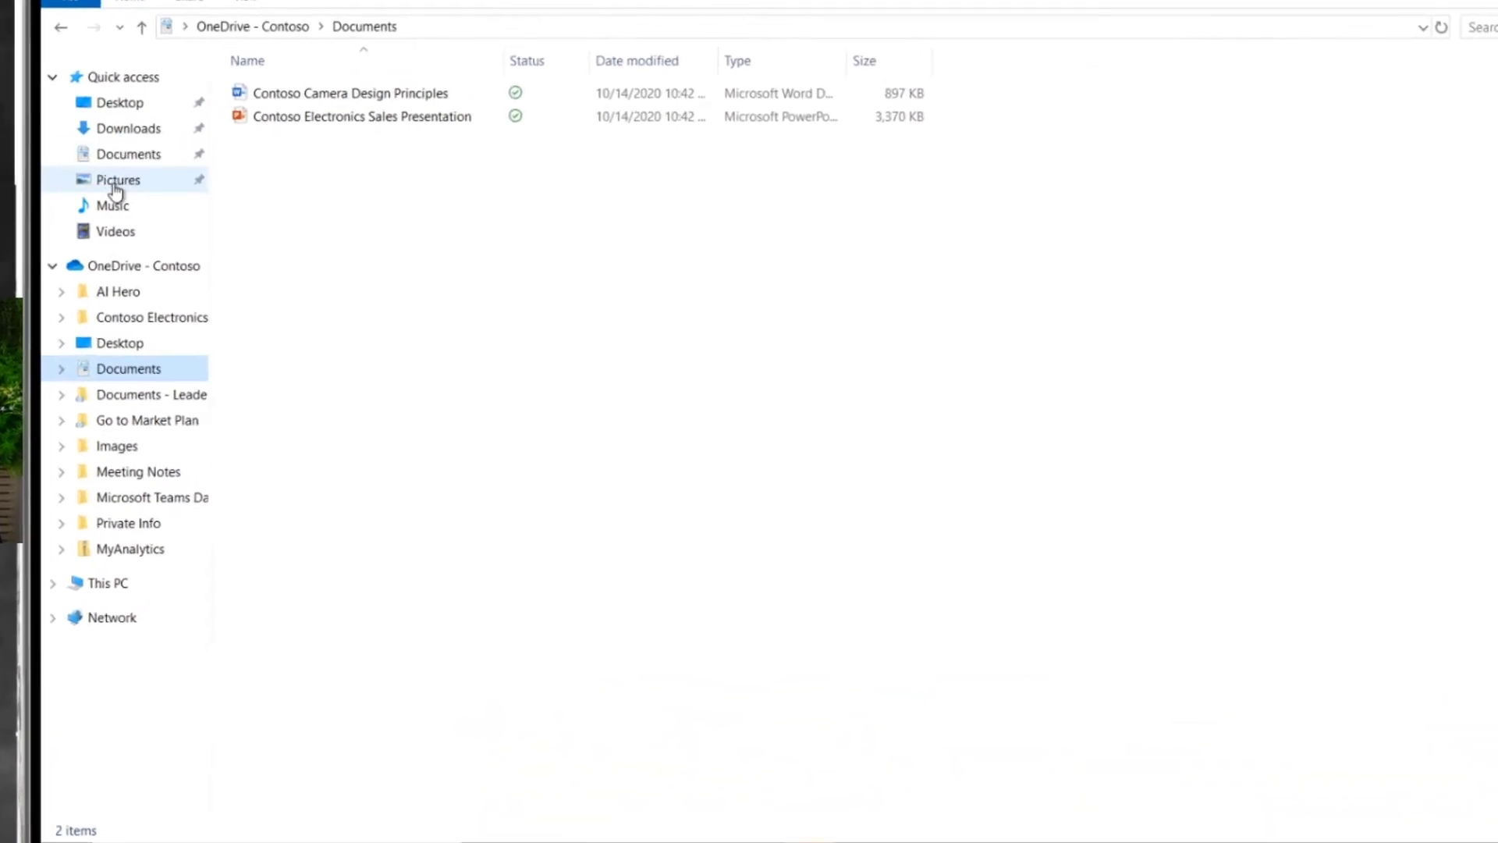
click(117, 179)
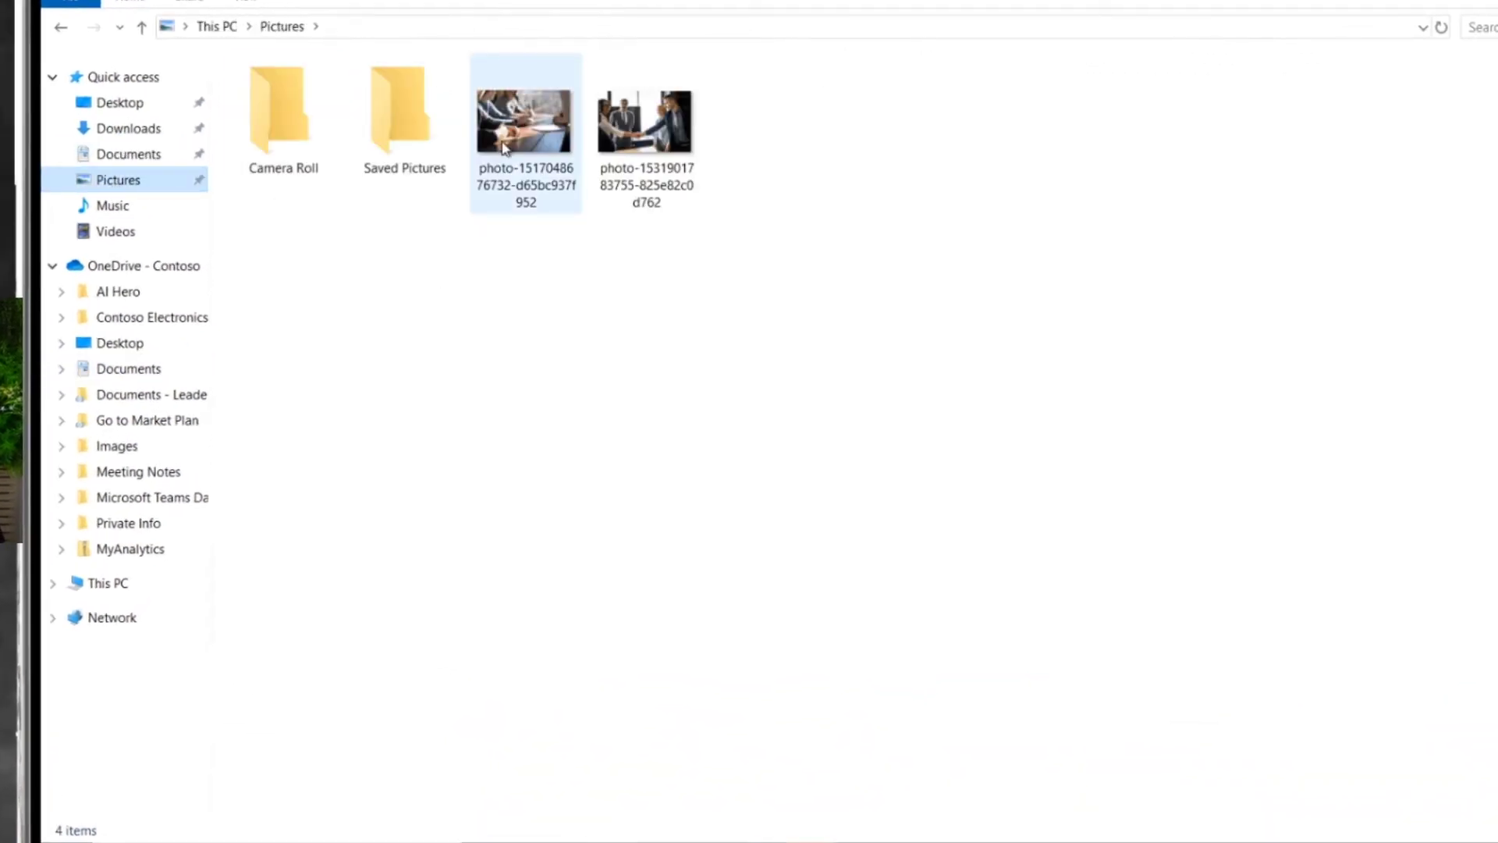
click(526, 125)
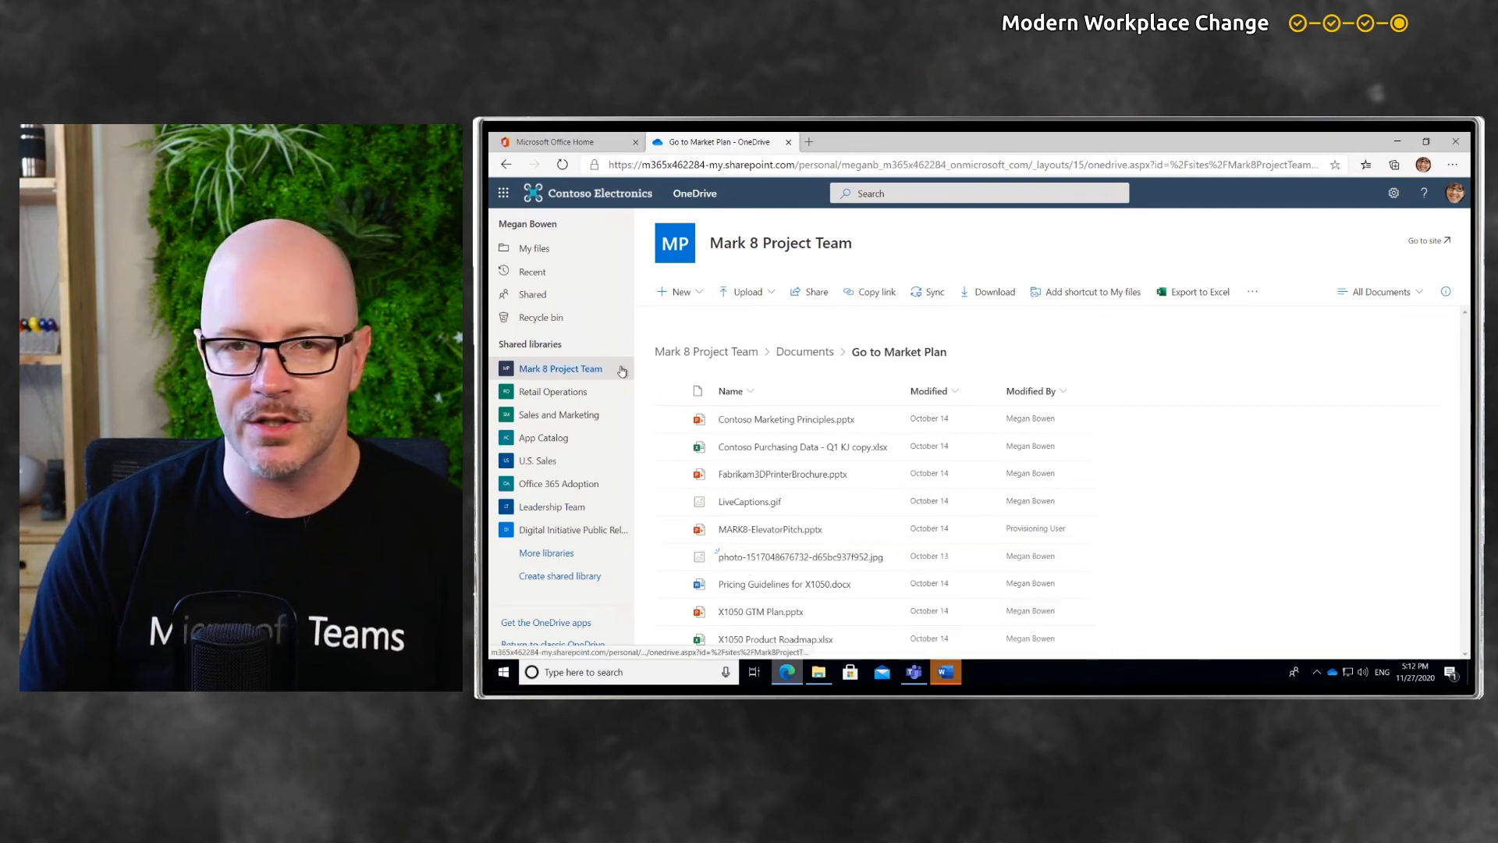
mouse_move(560, 368)
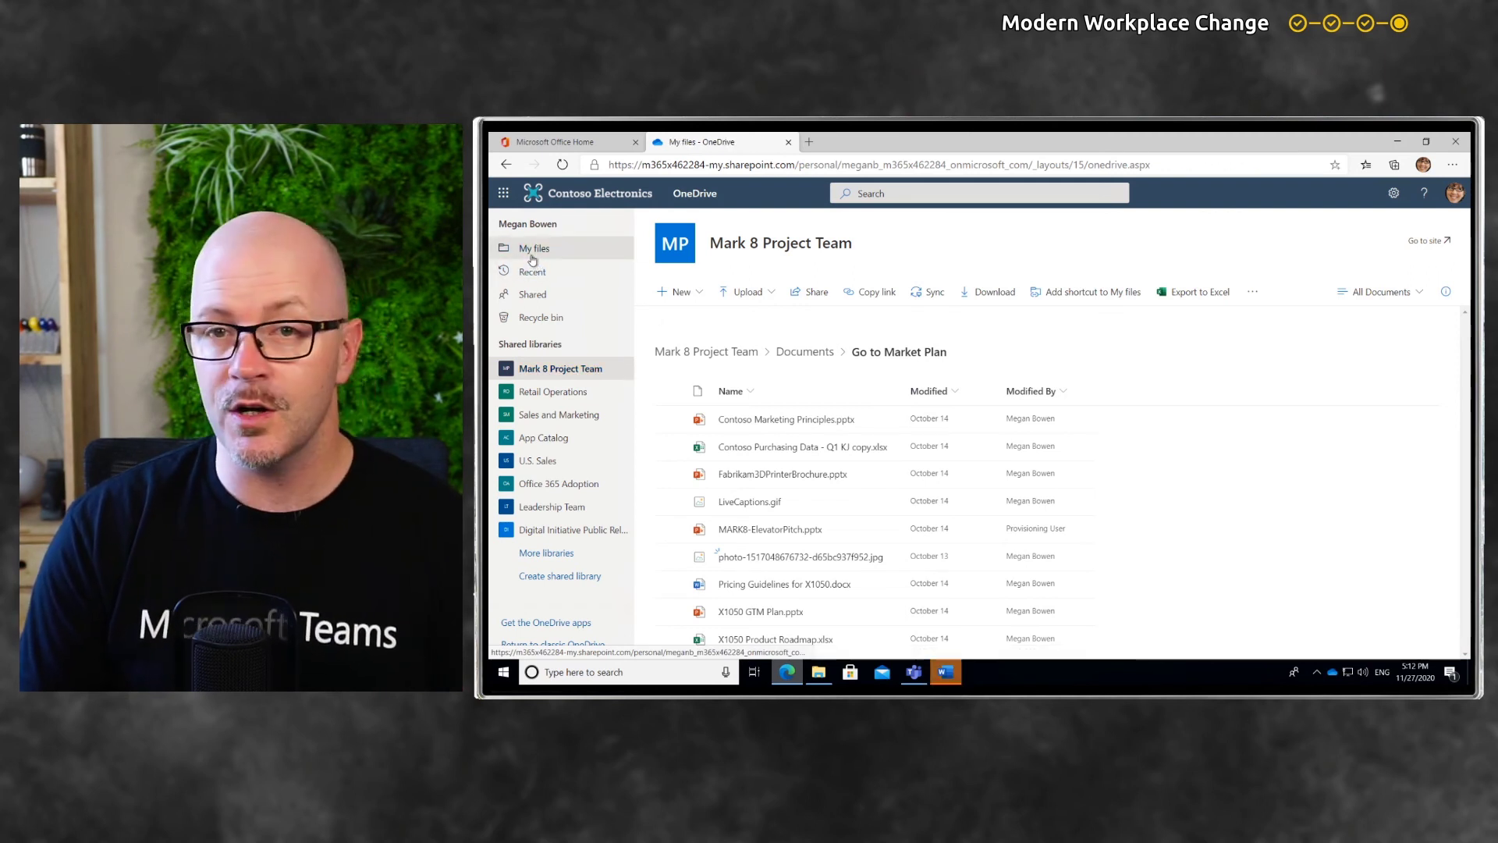
- Return to My files in OneDrive web after seeing the copied photo listed
click(533, 248)
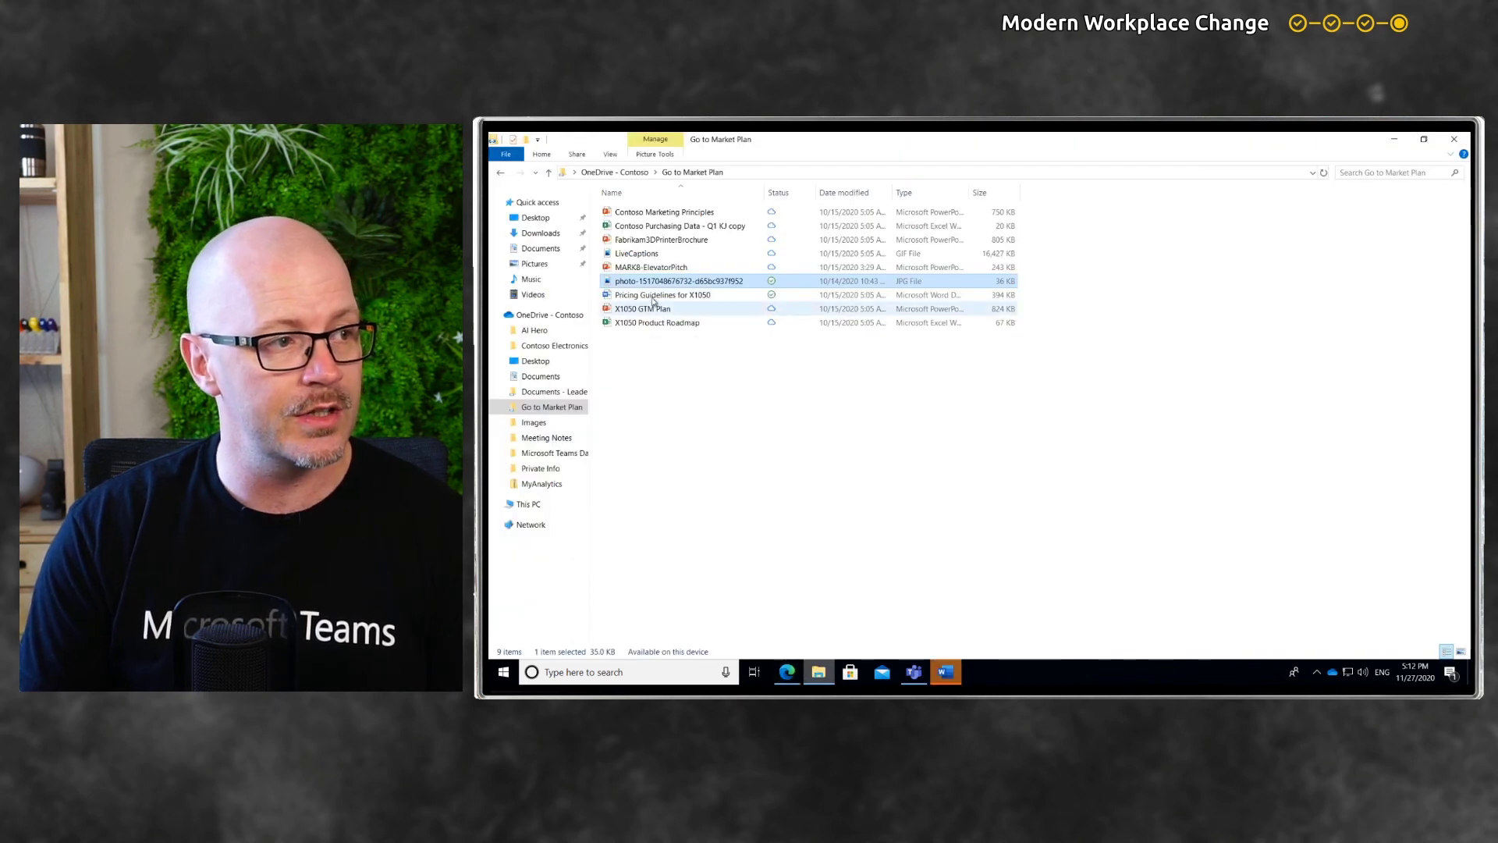
mouse_move(662, 295)
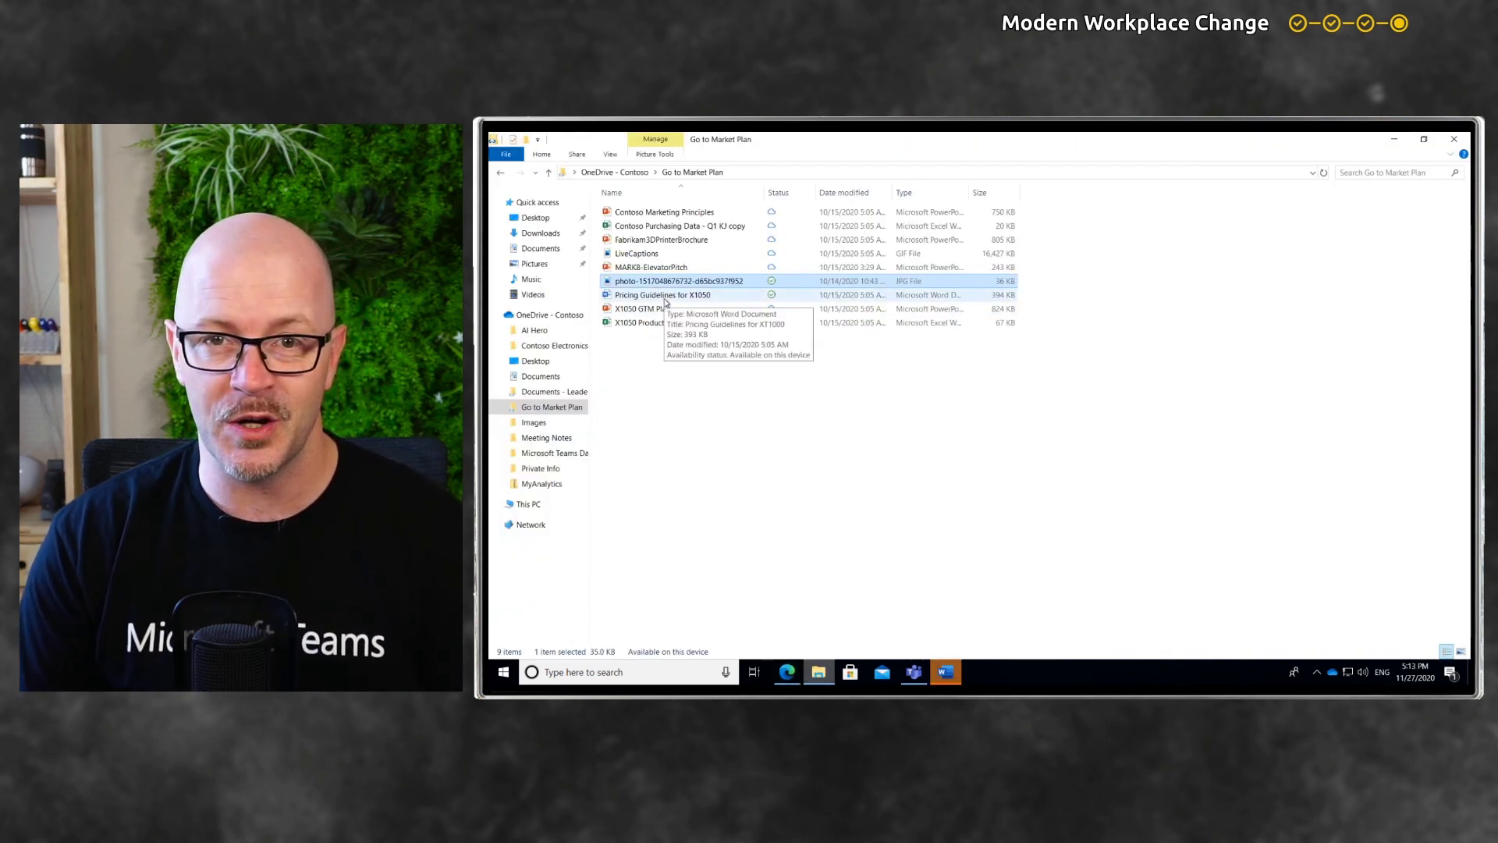